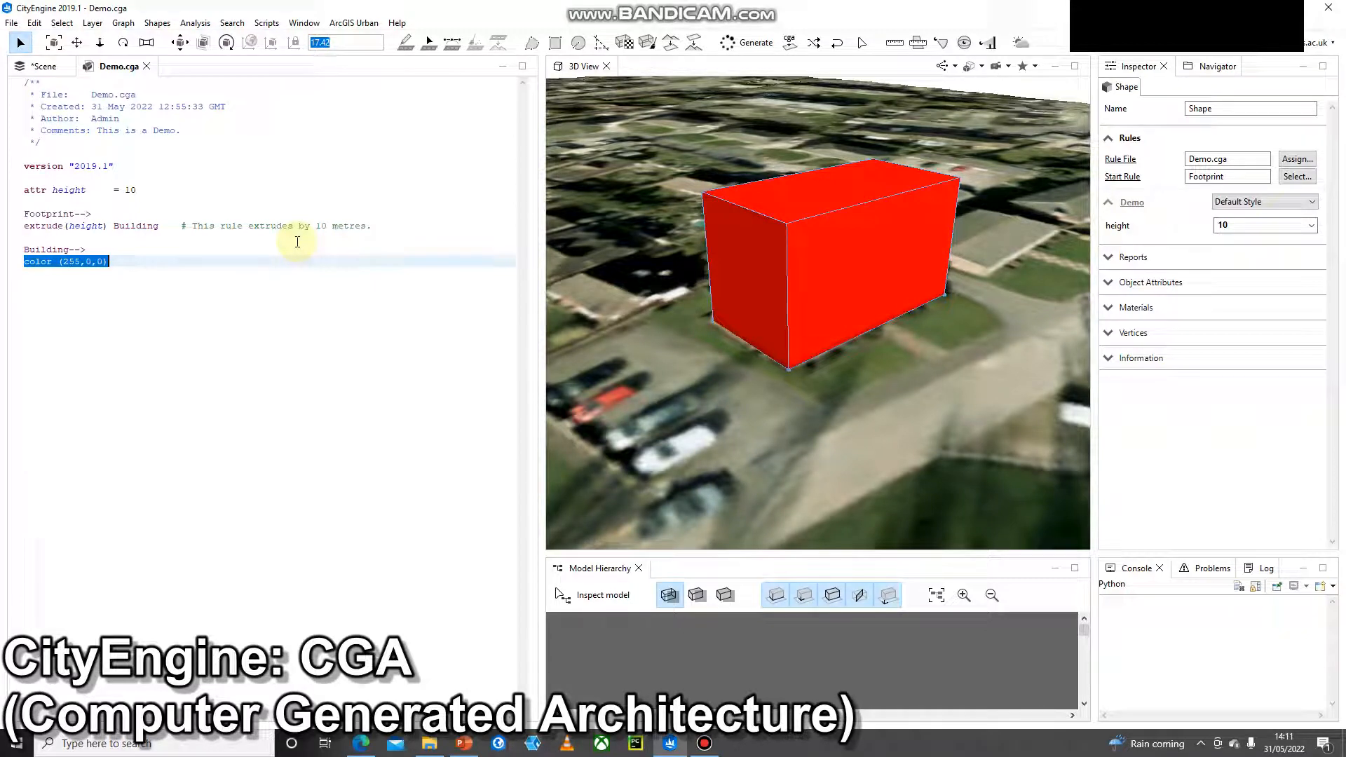
pyautogui.moveTo(876, 310)
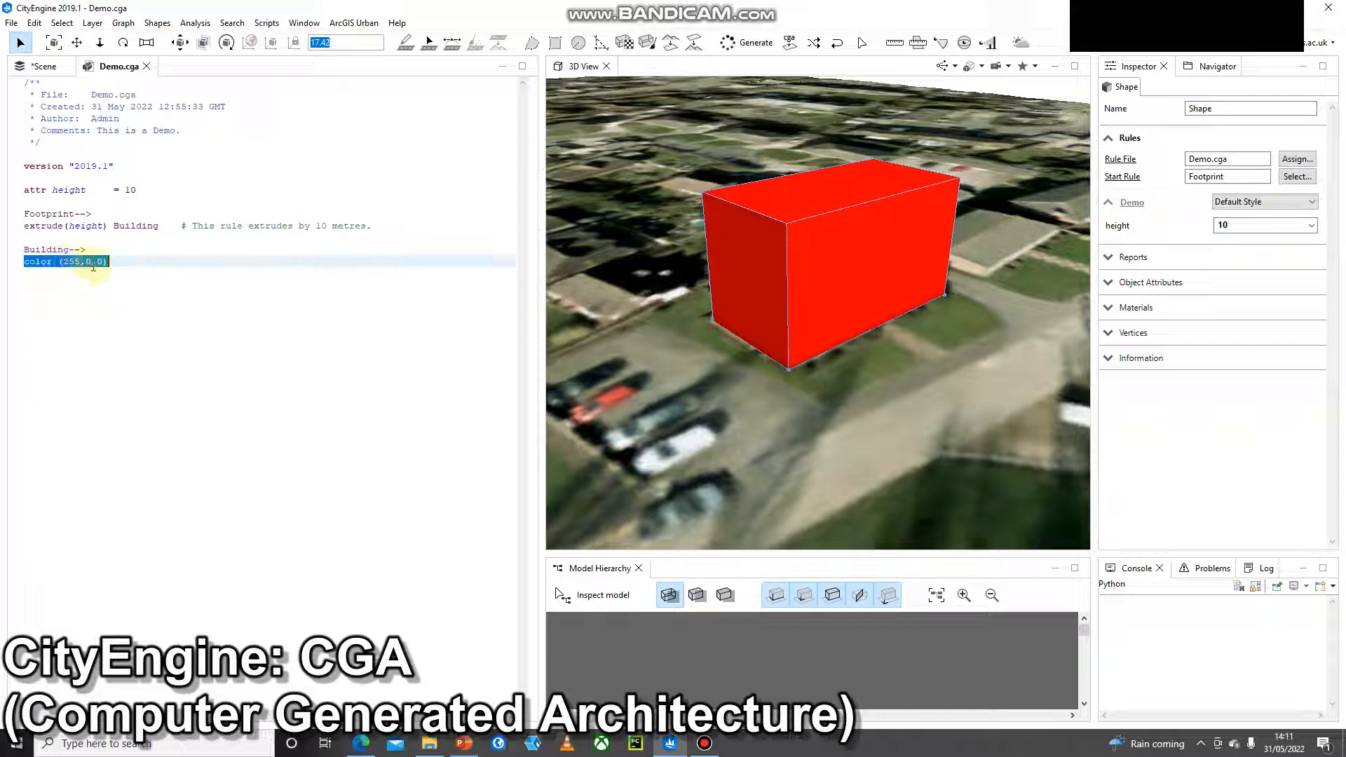
pyautogui.moveTo(554, 335)
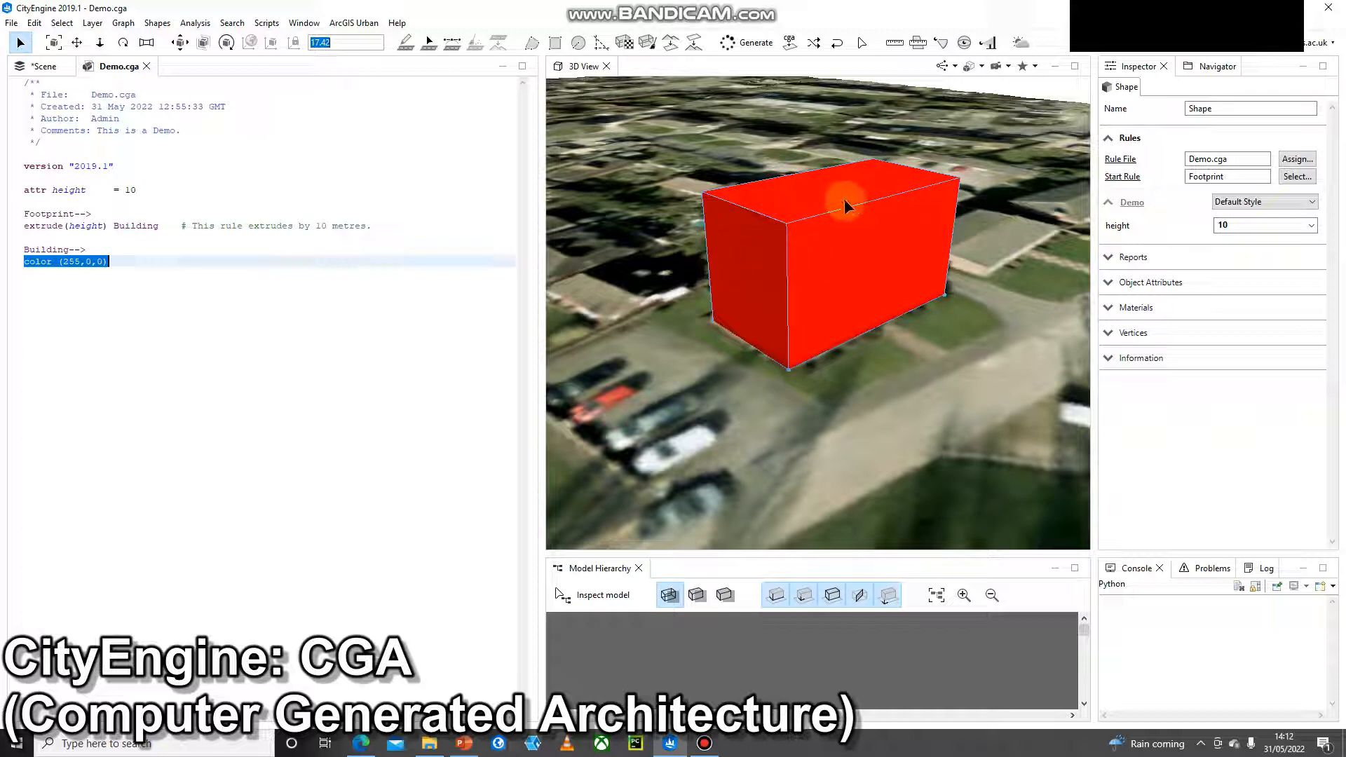
pyautogui.moveTo(889, 189)
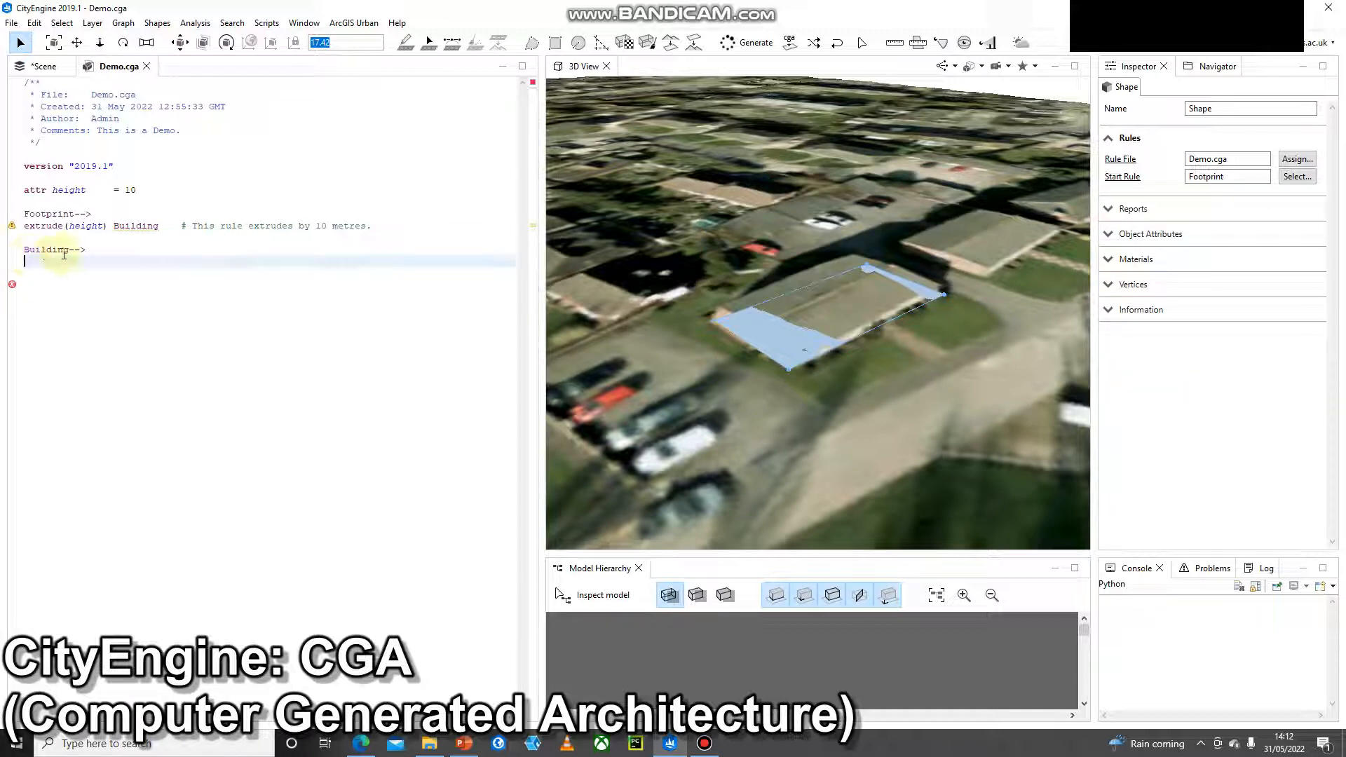
pyautogui.moveTo(12, 284)
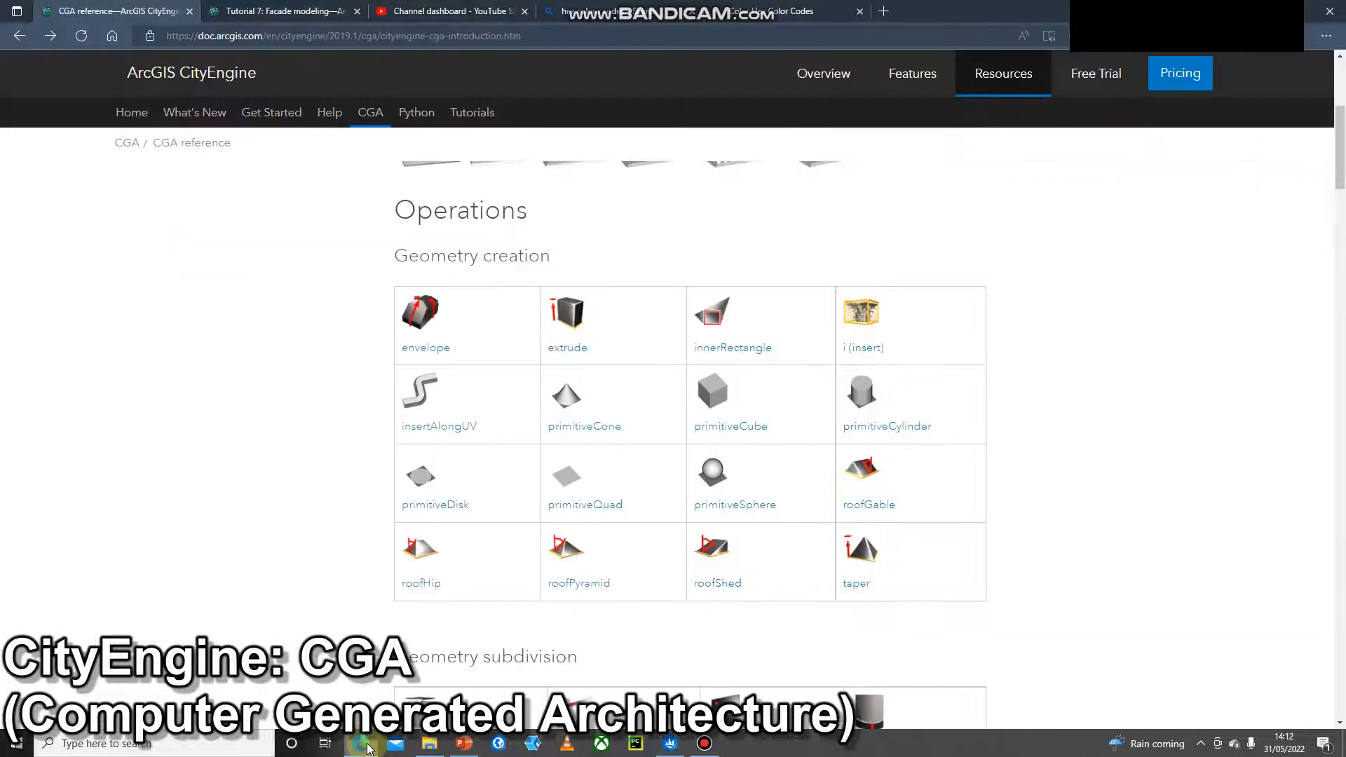
# - Open the comp operation reference and select its front-and-side split example code
pyautogui.scroll(-3)
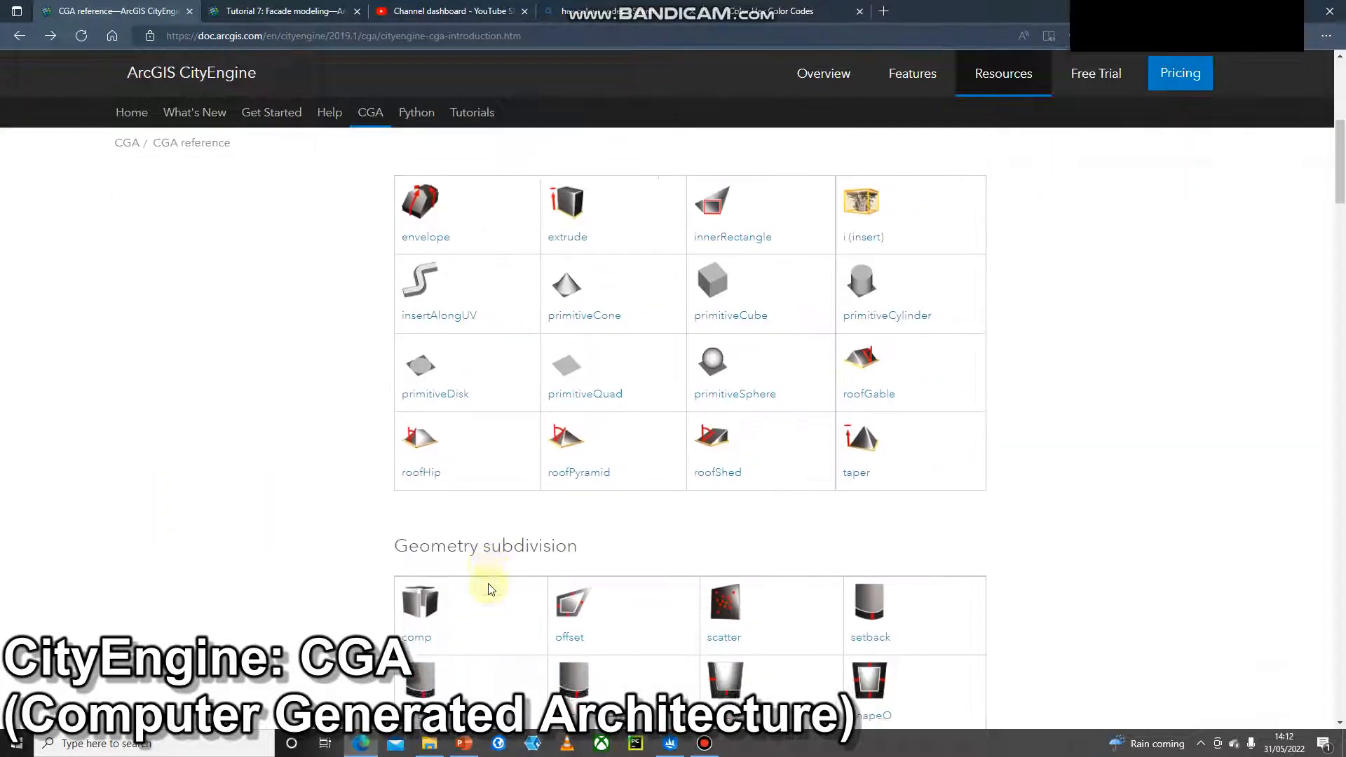
pyautogui.scroll(-3)
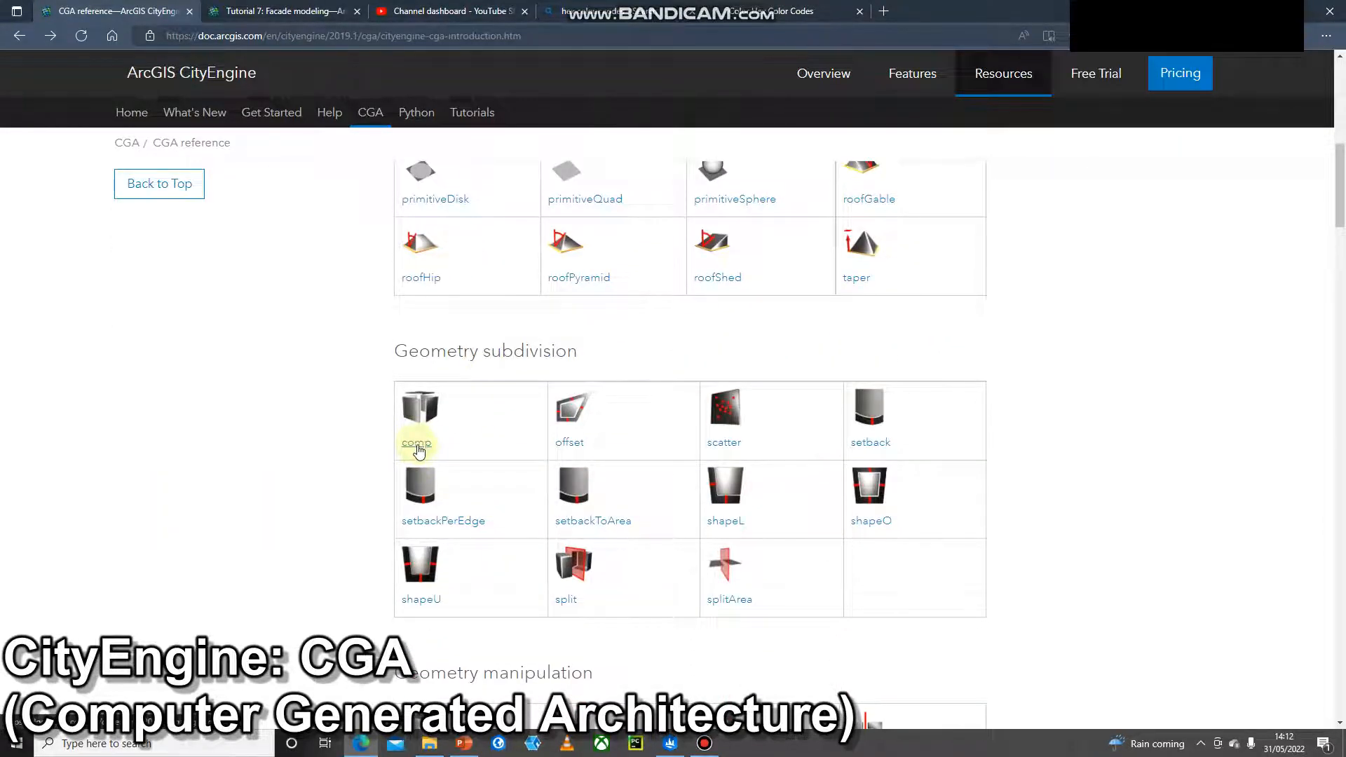
pyautogui.click(416, 442)
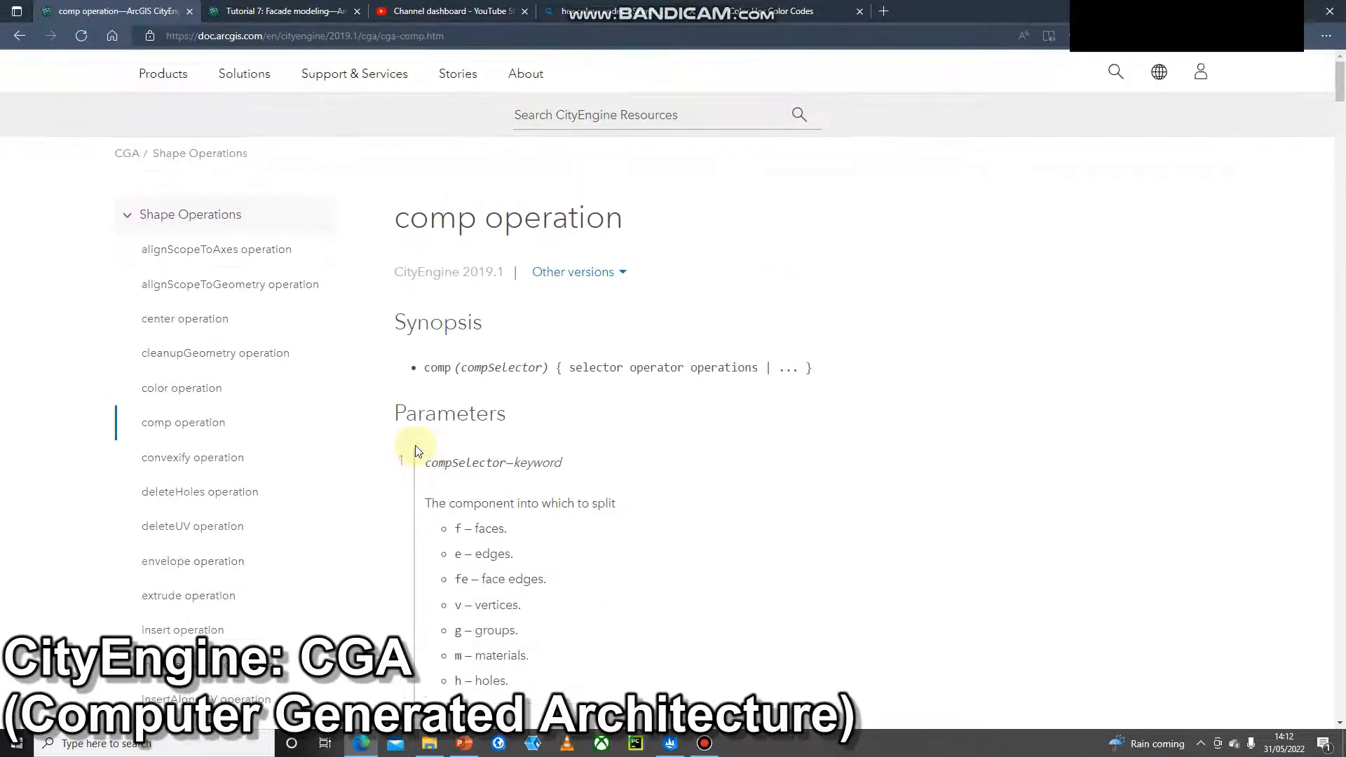
pyautogui.scroll(-3)
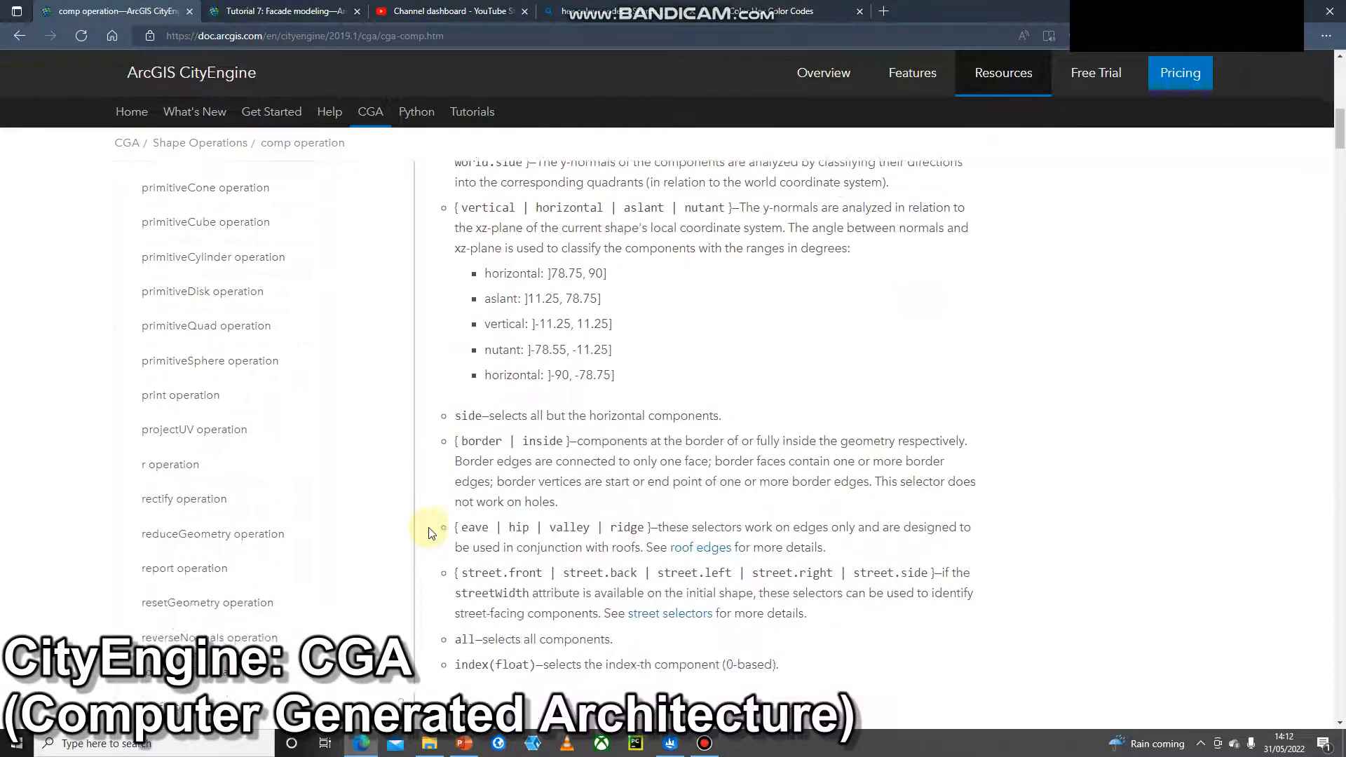
pyautogui.scroll(-3)
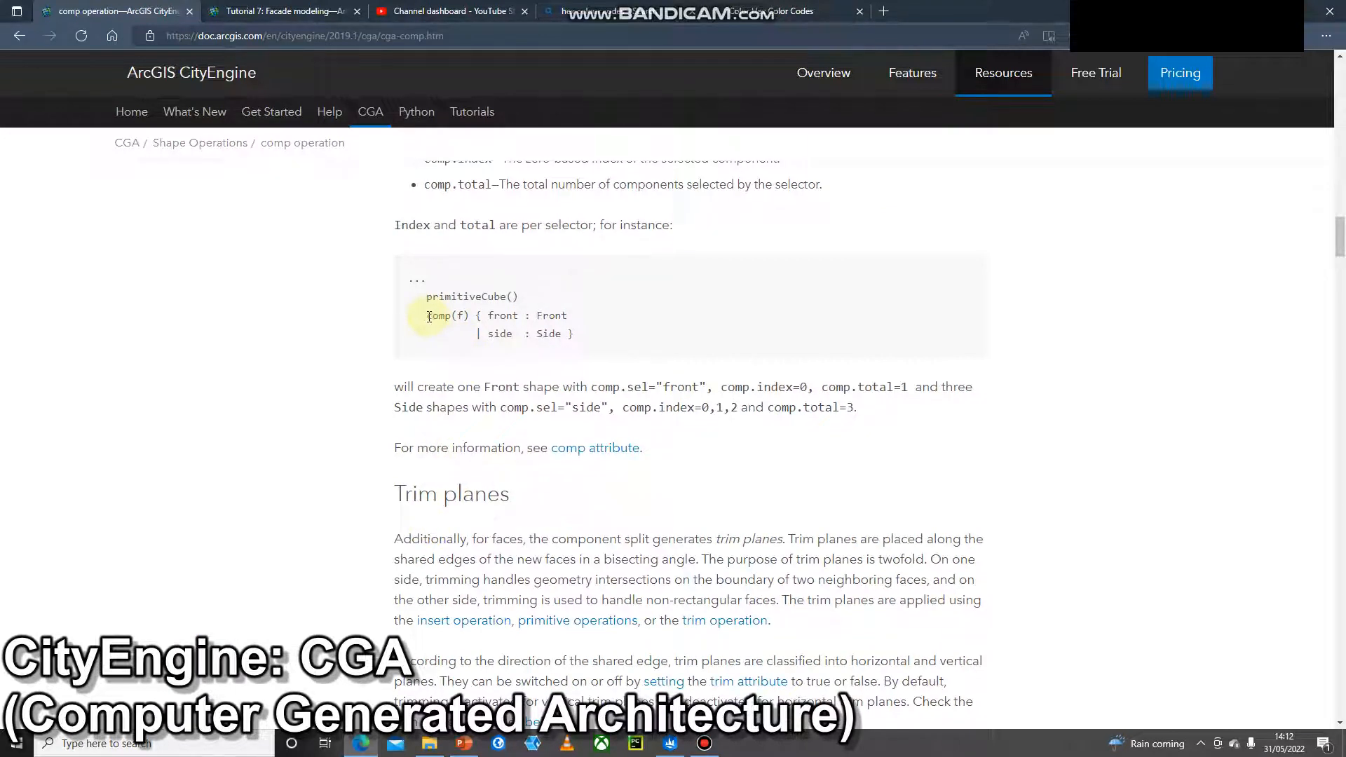
pyautogui.moveTo(427, 315); pyautogui.dragTo(573, 334)
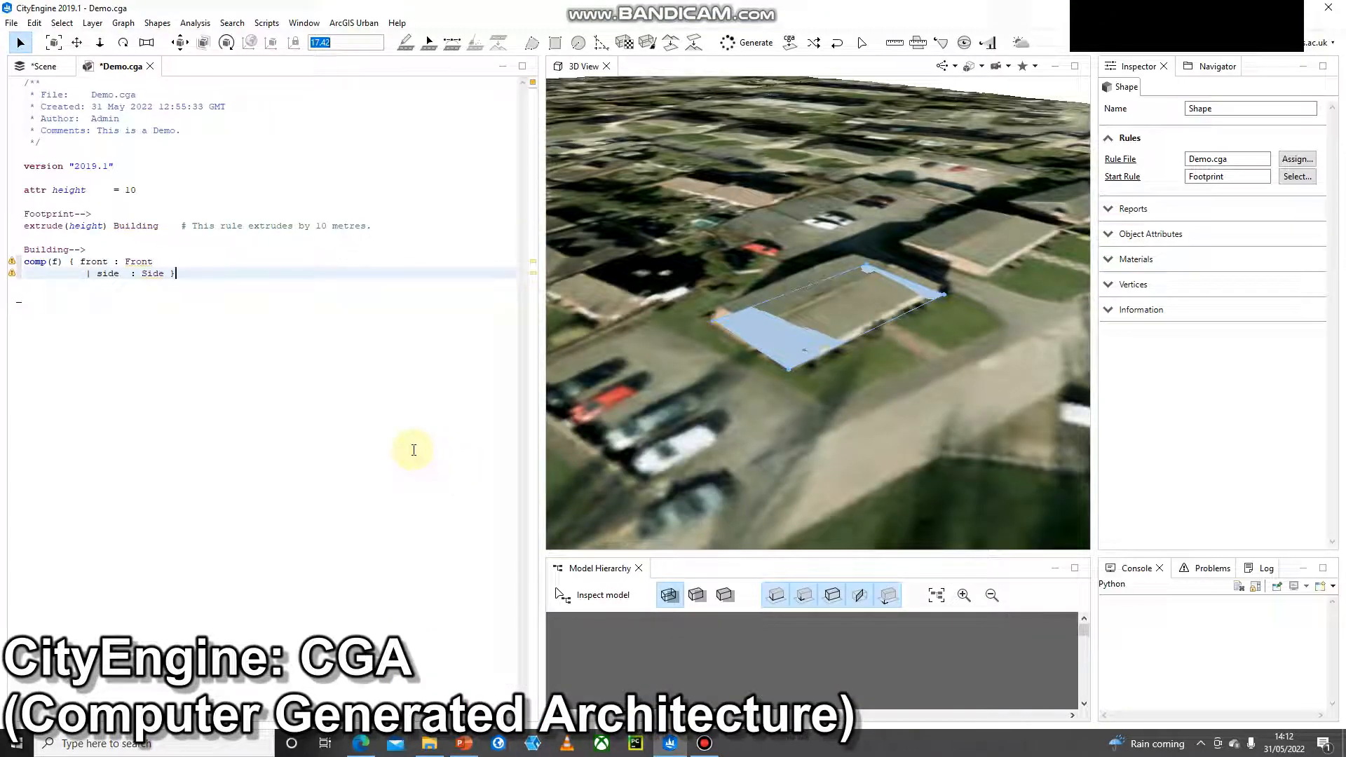
# - Paste the comp split into the Building rule and add a top: Roof selector
pyautogui.click(754, 42)
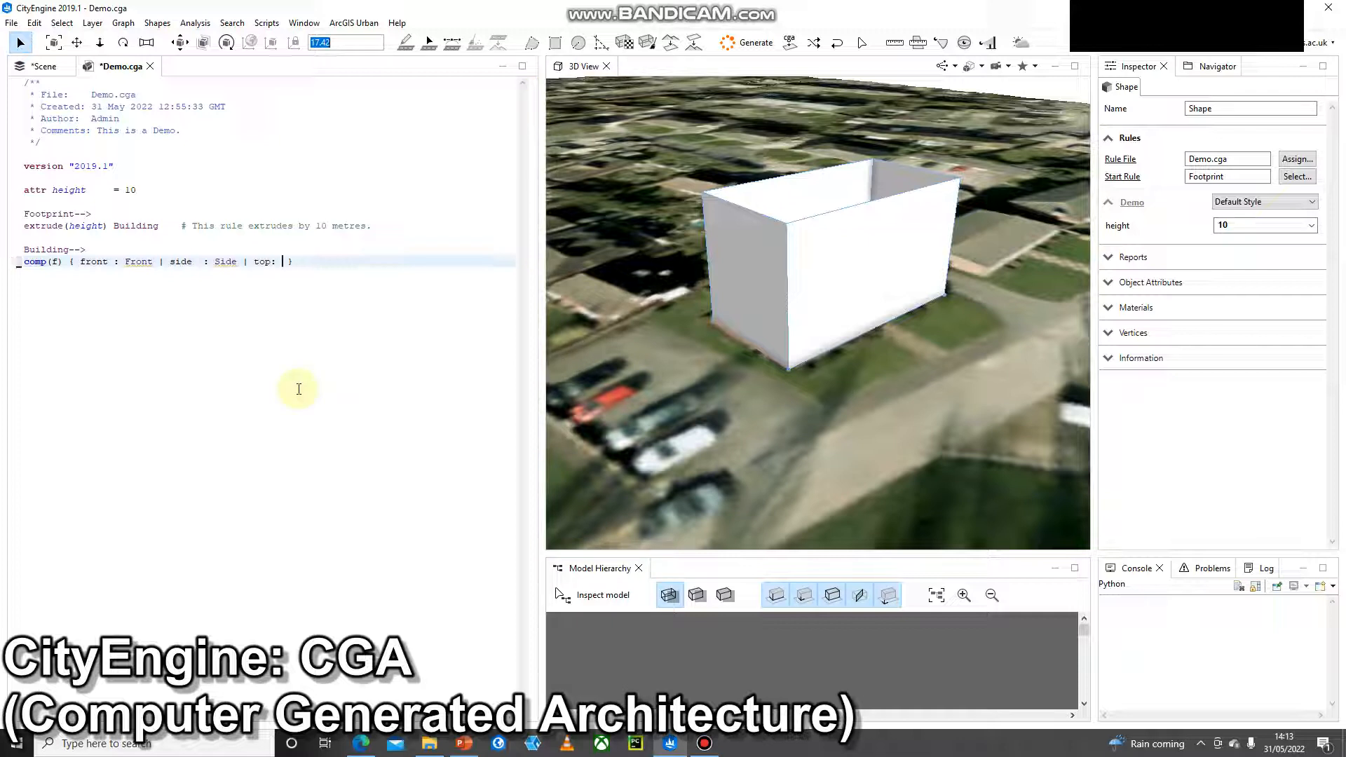
pyautogui.write('Roof')
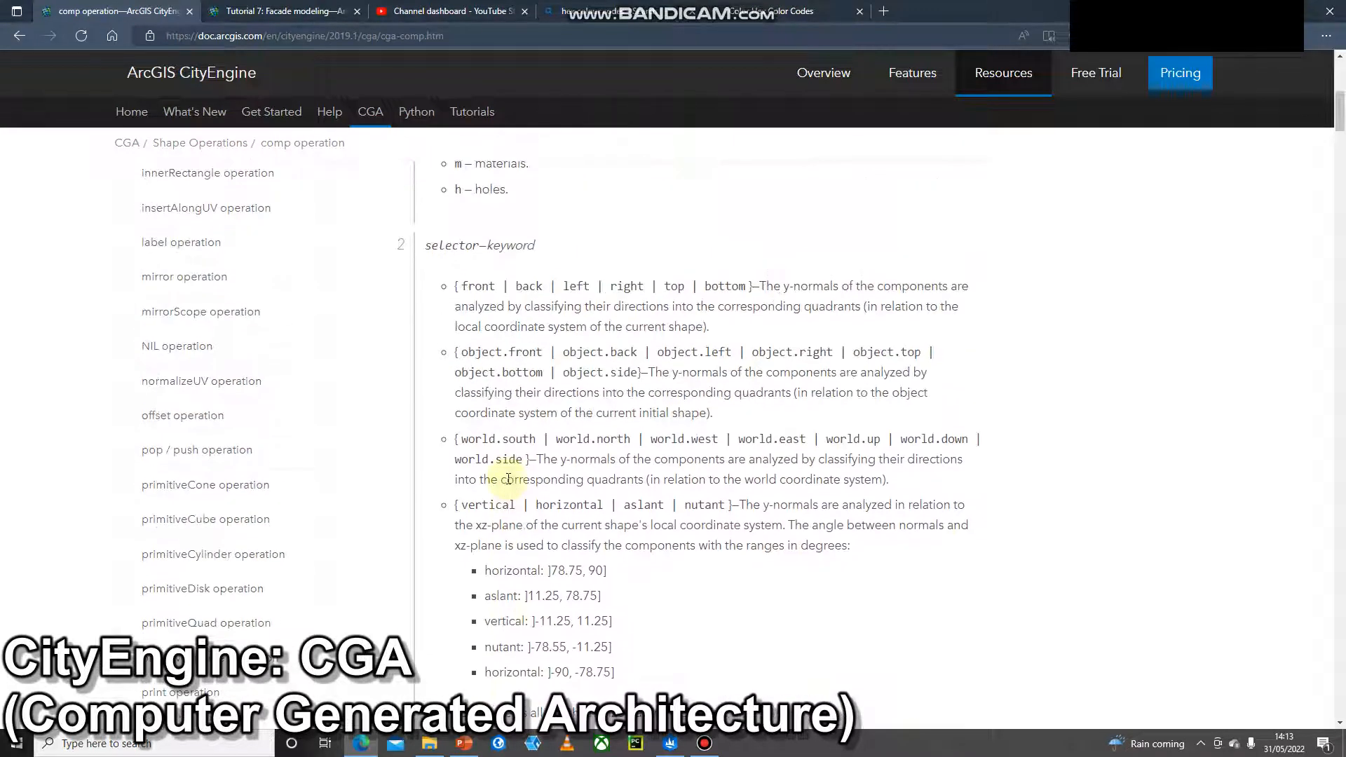
# - Scroll through the comp page's face selectors and examples, then return to the previous page
pyautogui.scroll(-3)
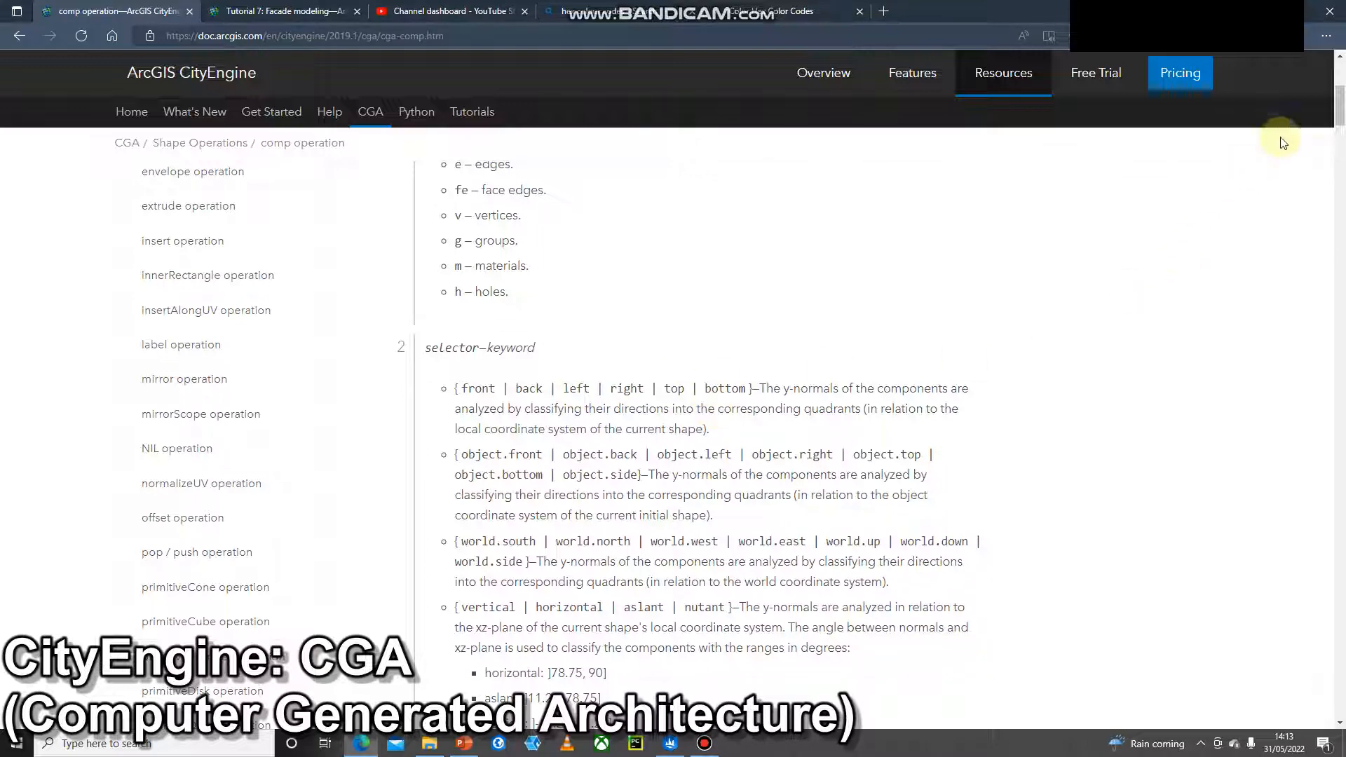
pyautogui.scroll(-3)
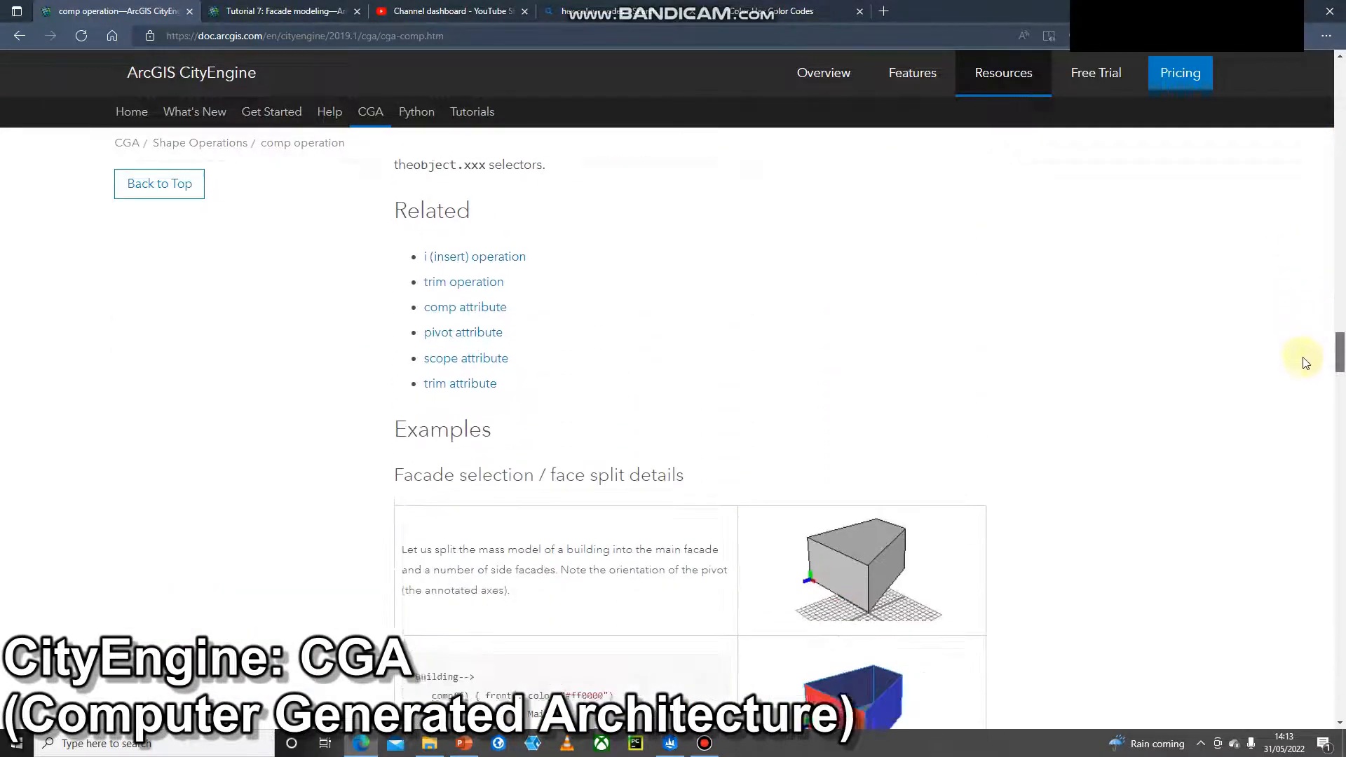
pyautogui.scroll(-3)
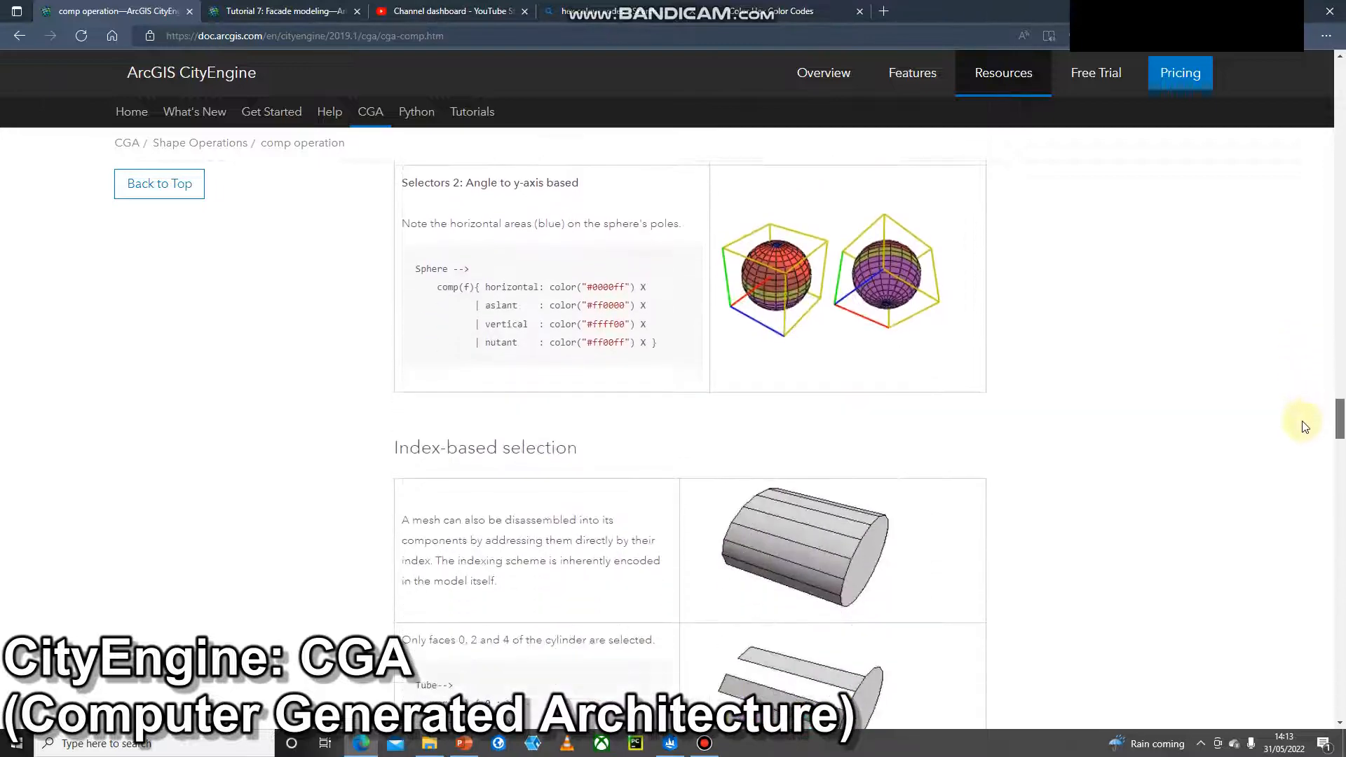
pyautogui.scroll(-3)
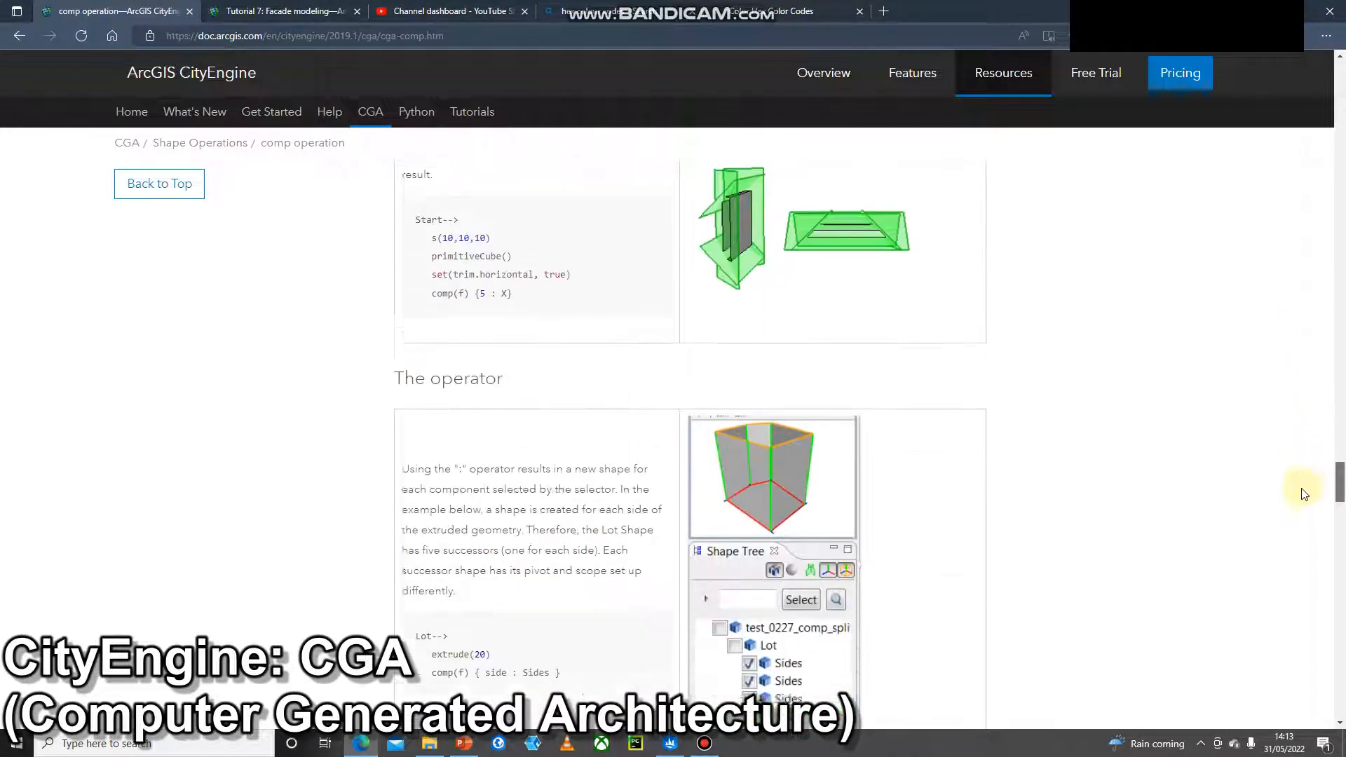
pyautogui.scroll(-3)
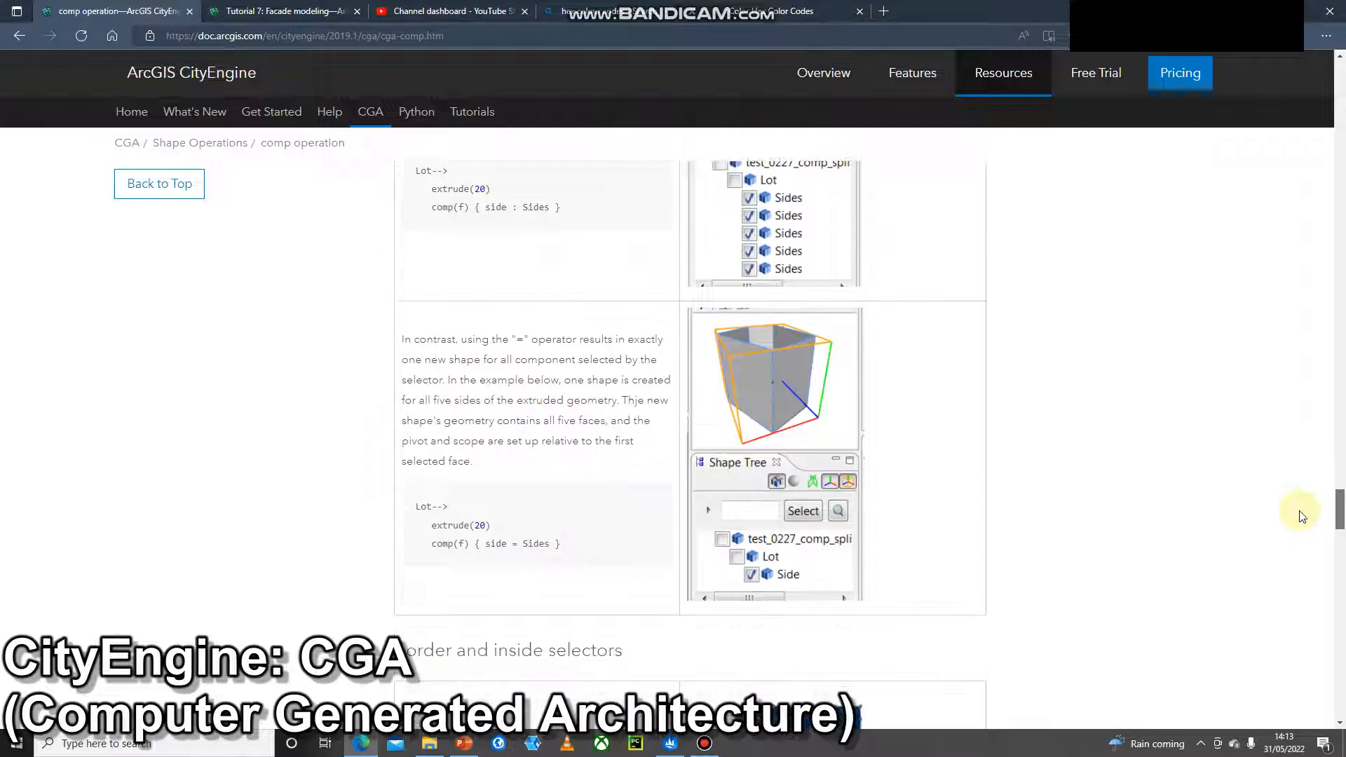
pyautogui.click(20, 35)
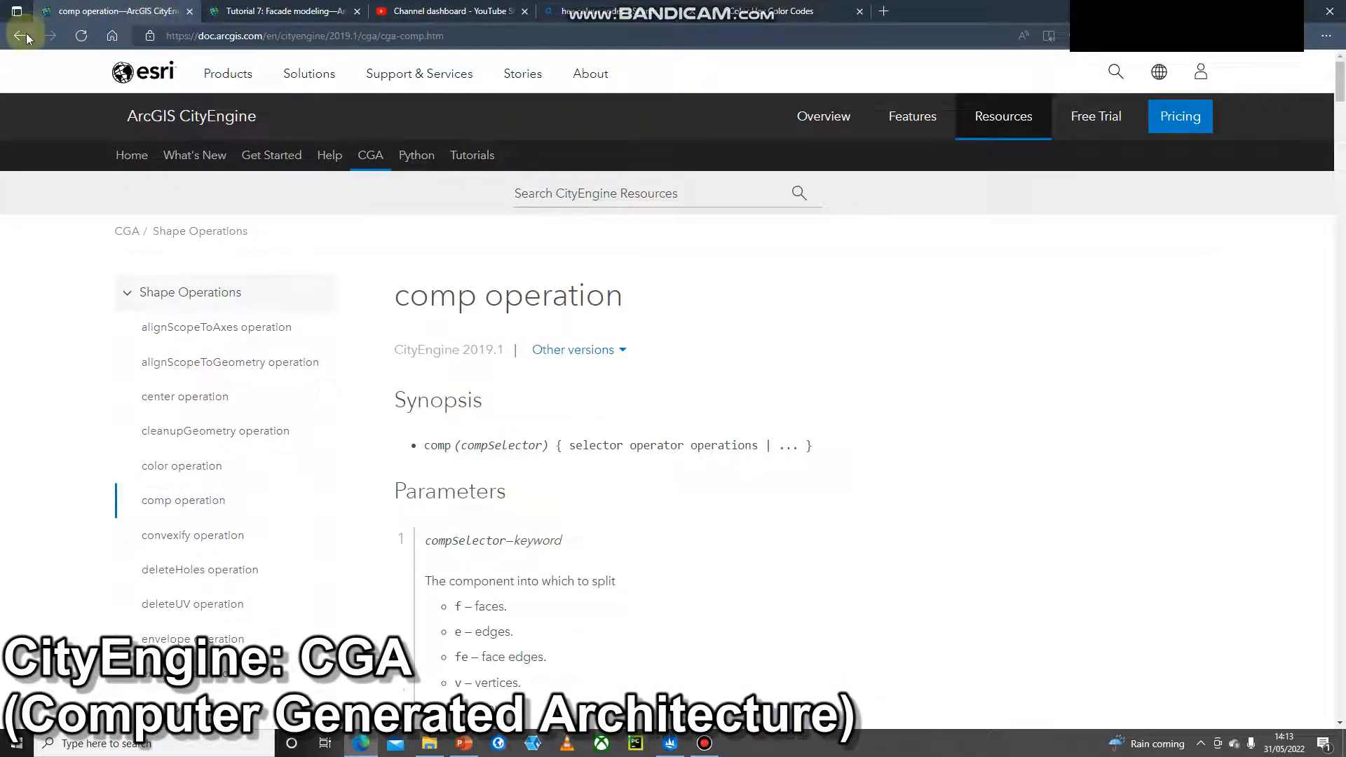
pyautogui.click(21, 35)
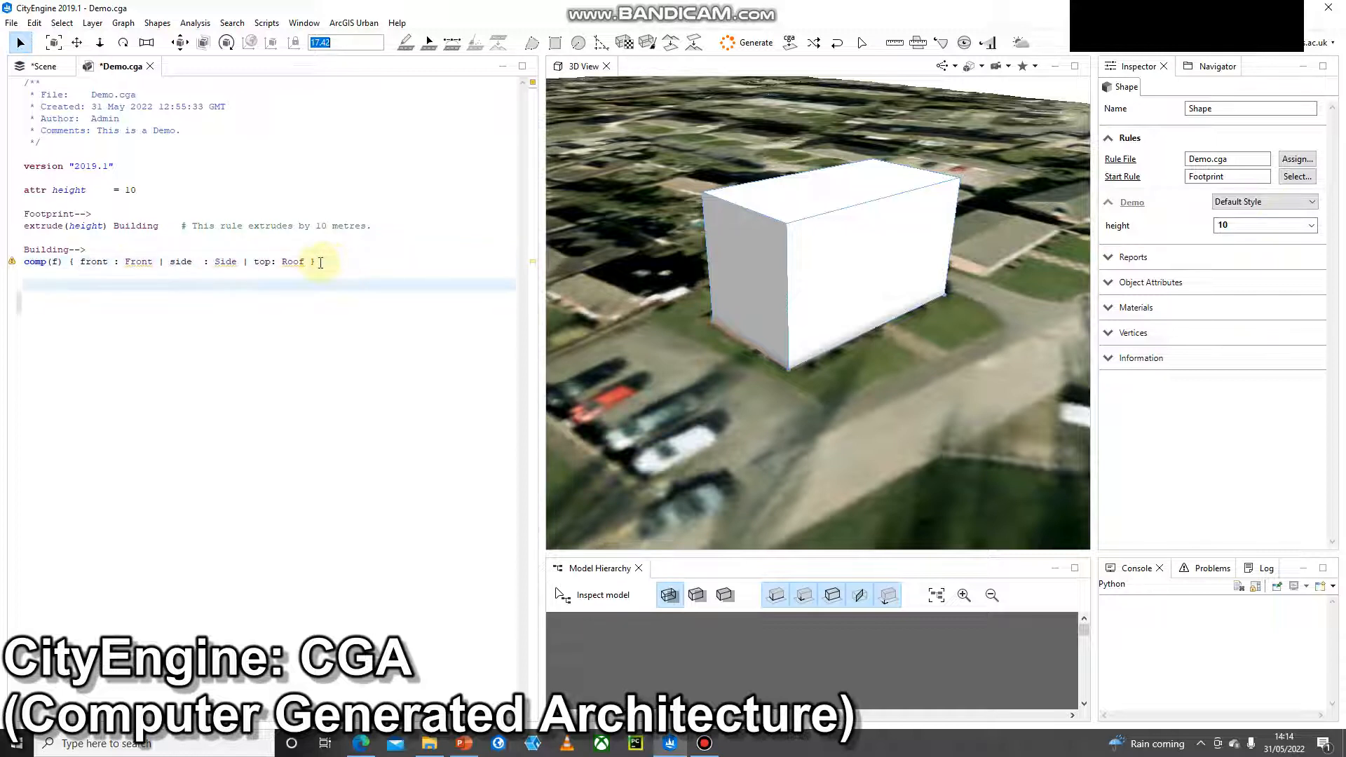
# - Write a Front rule with color(255,0,0) and orbit to view the red front face
pyautogui.write('E')
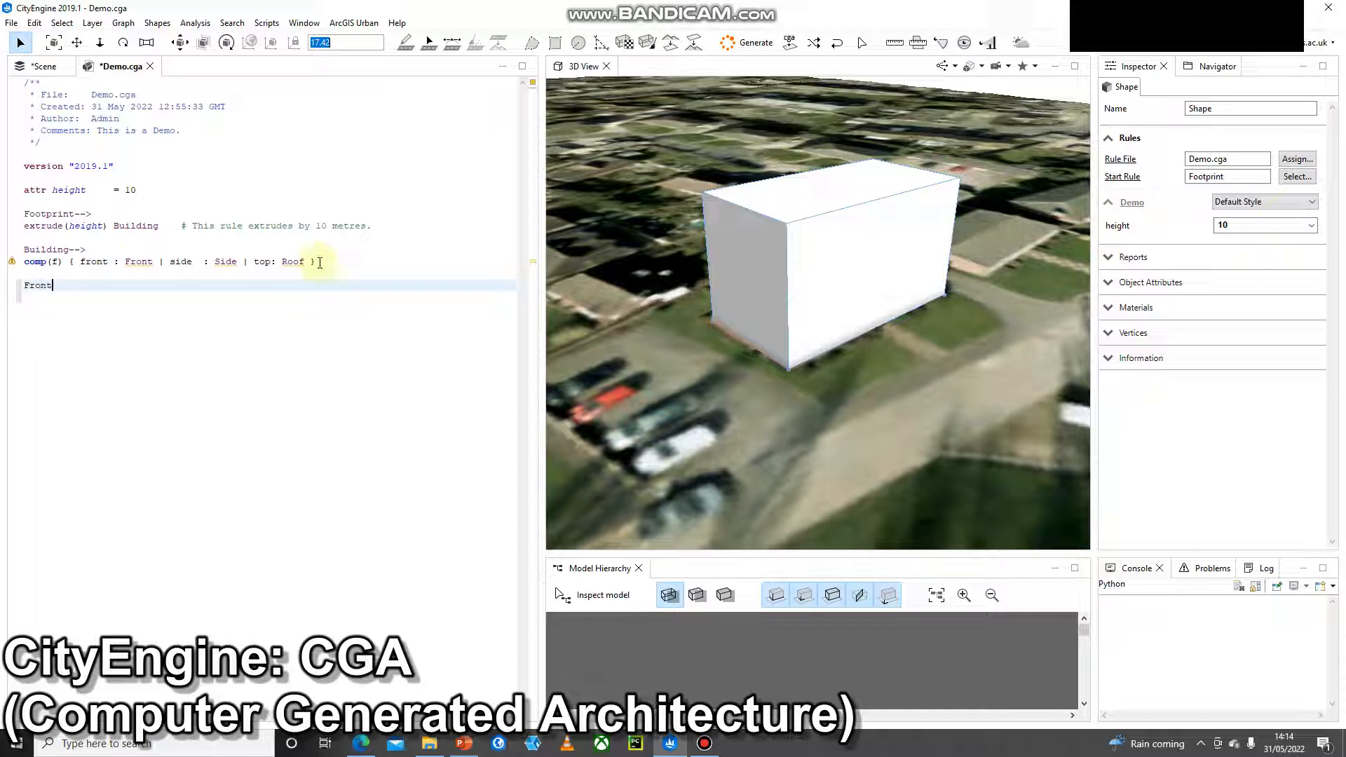
pyautogui.write('-->')
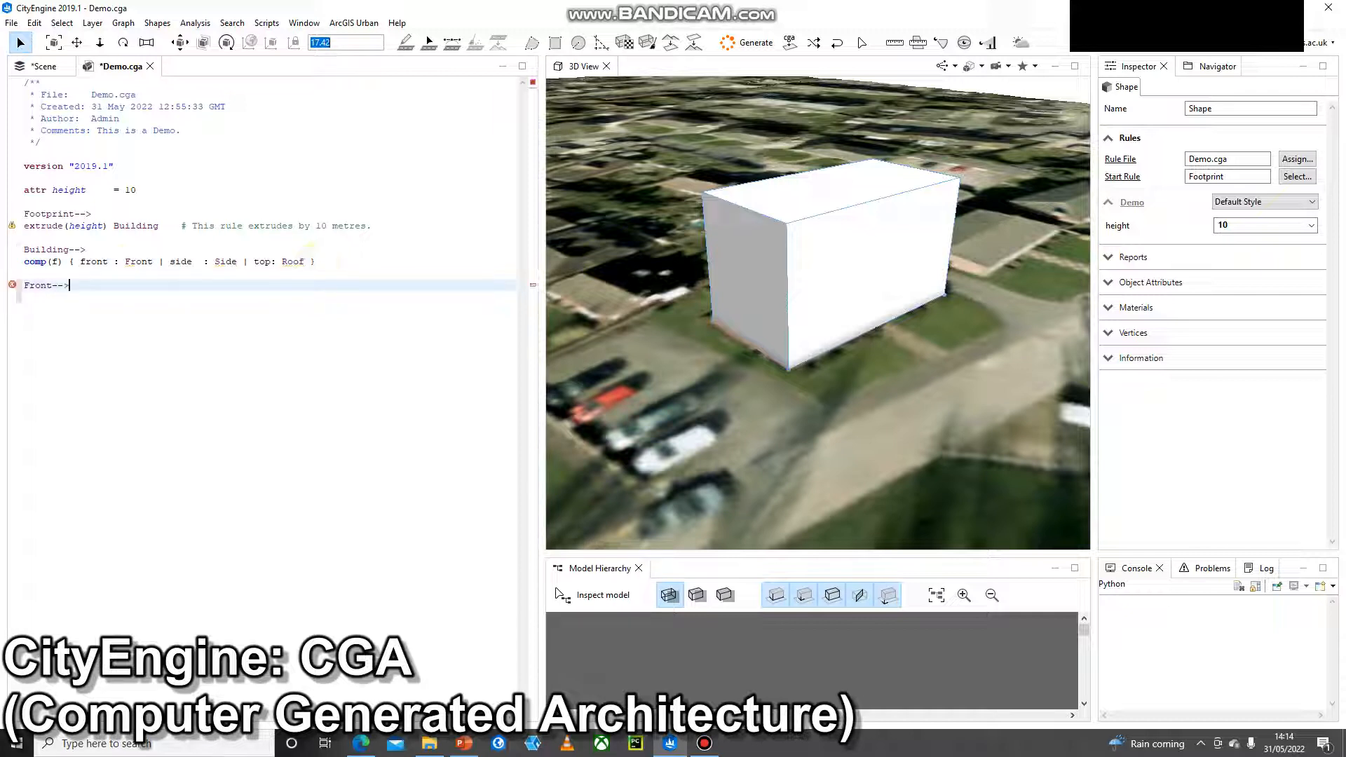
pyautogui.click(315, 260)
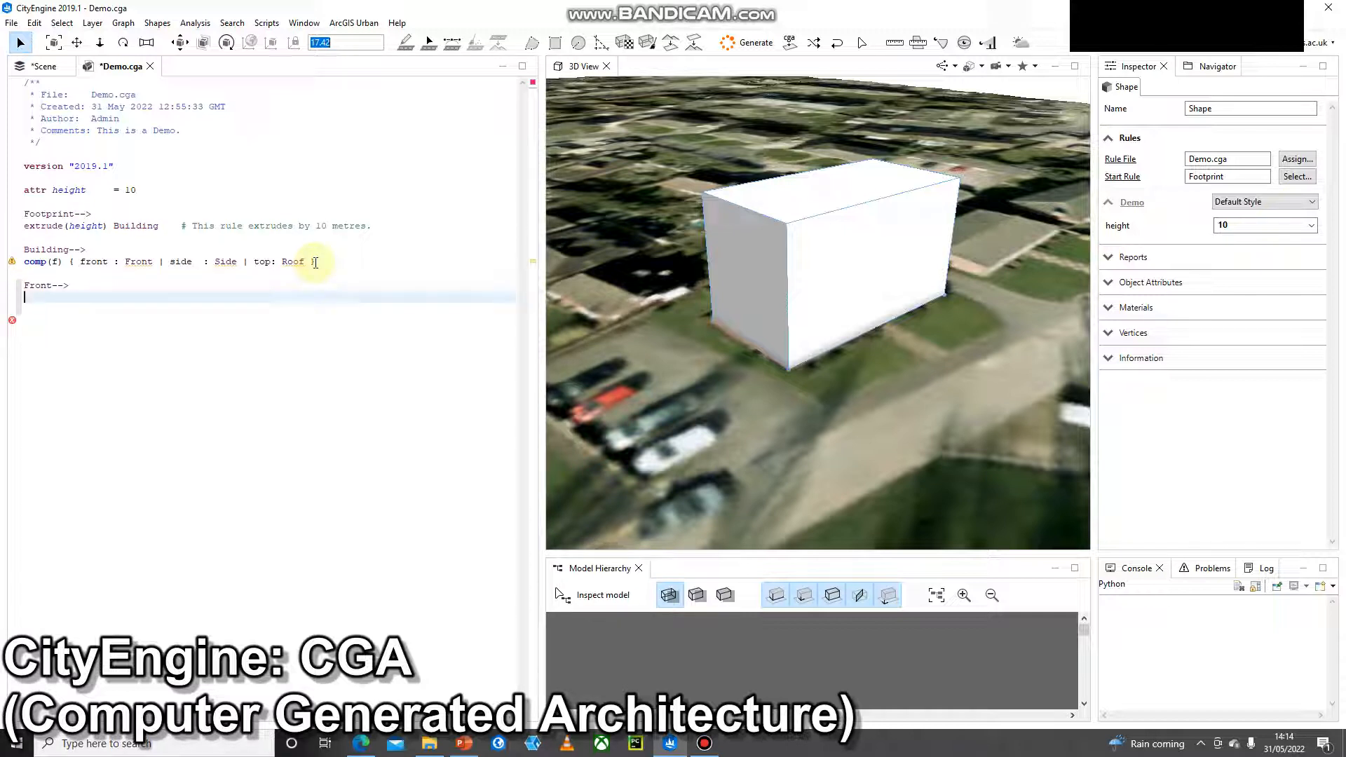
pyautogui.write('color')
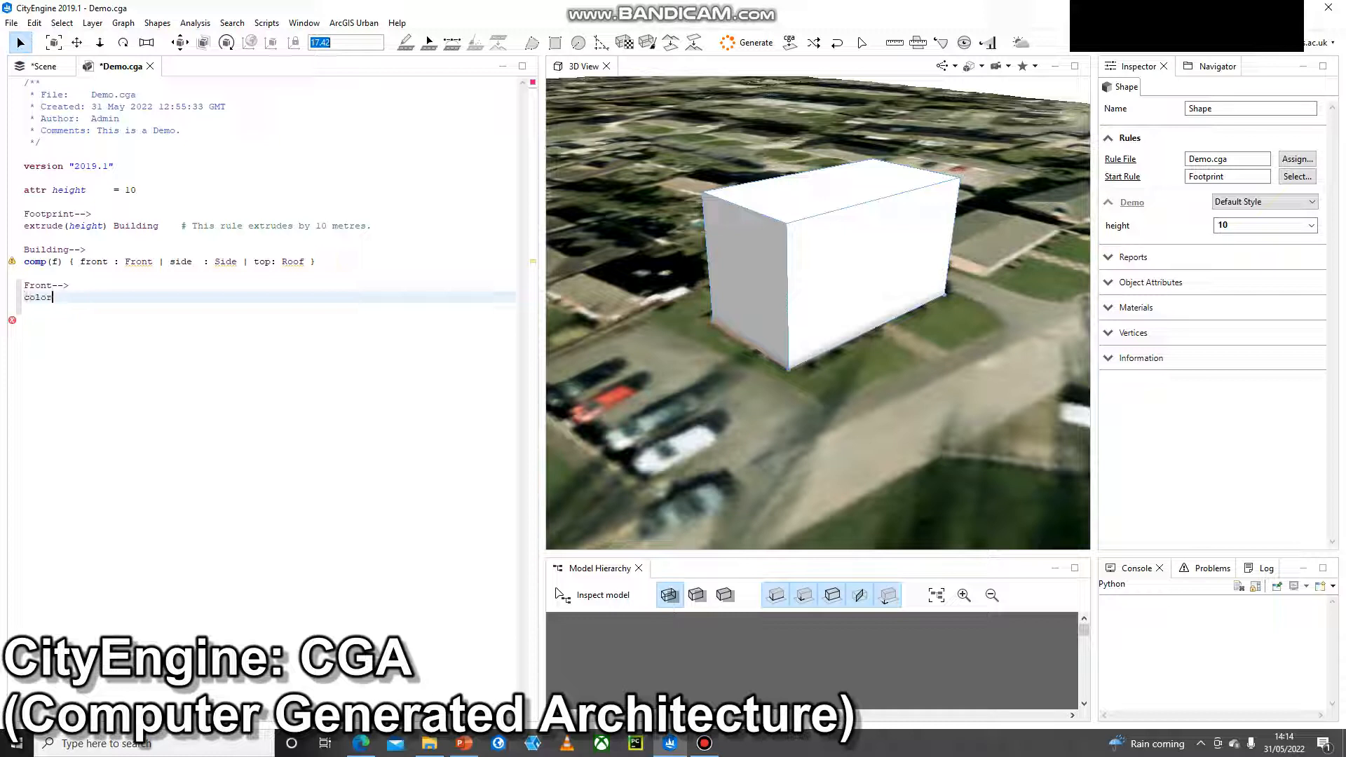
pyautogui.write('(255,0,0')
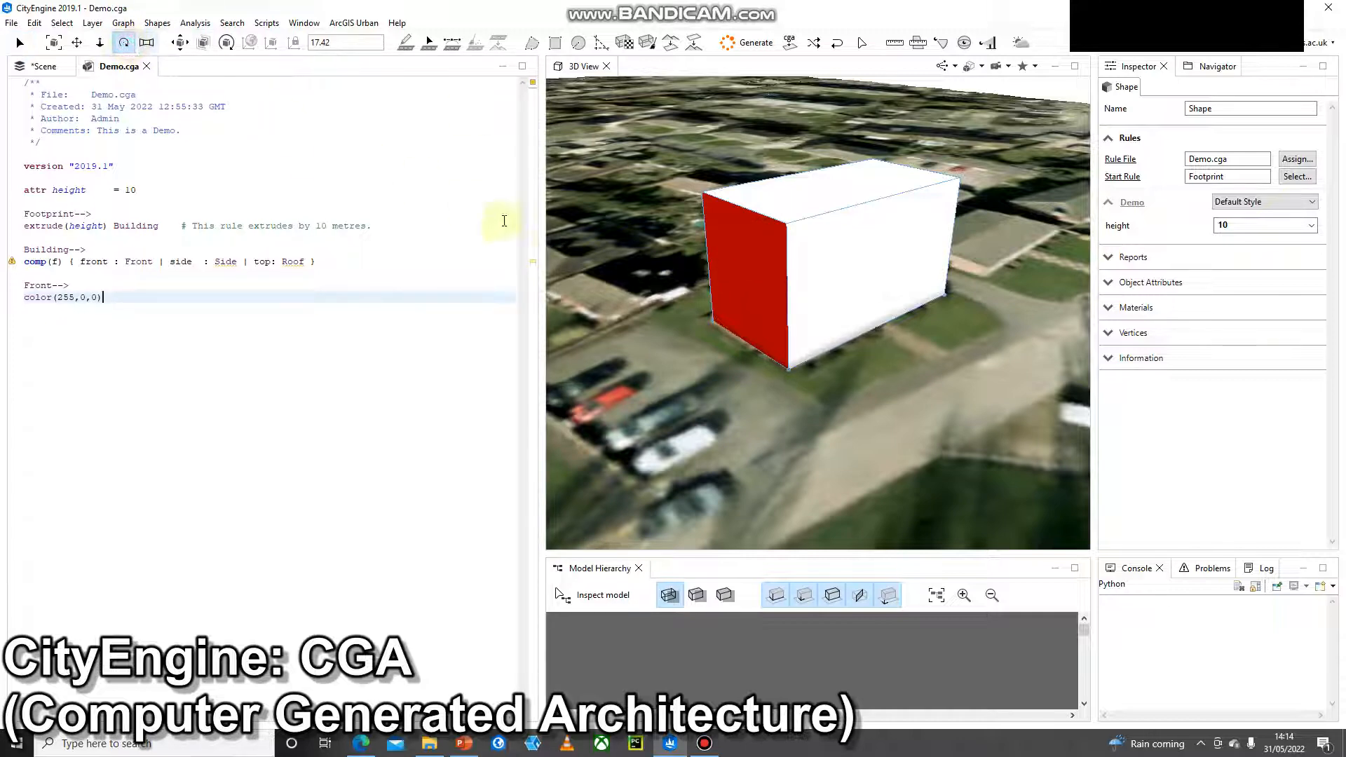
pyautogui.moveTo(815, 258); pyautogui.dragTo(687, 279)
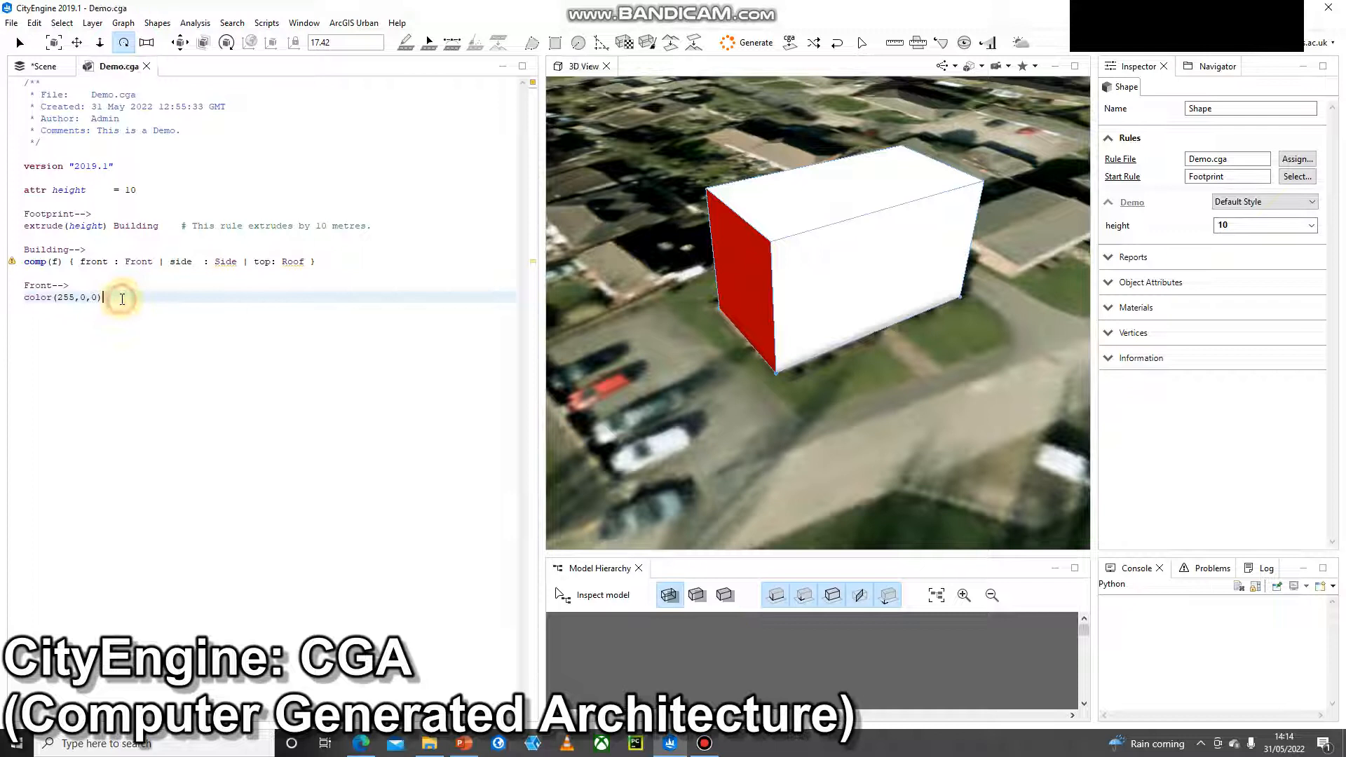
# - Type a Side rule header on a new line below the Front rule
pyautogui.write('Side-->')
pyautogui.write('c')
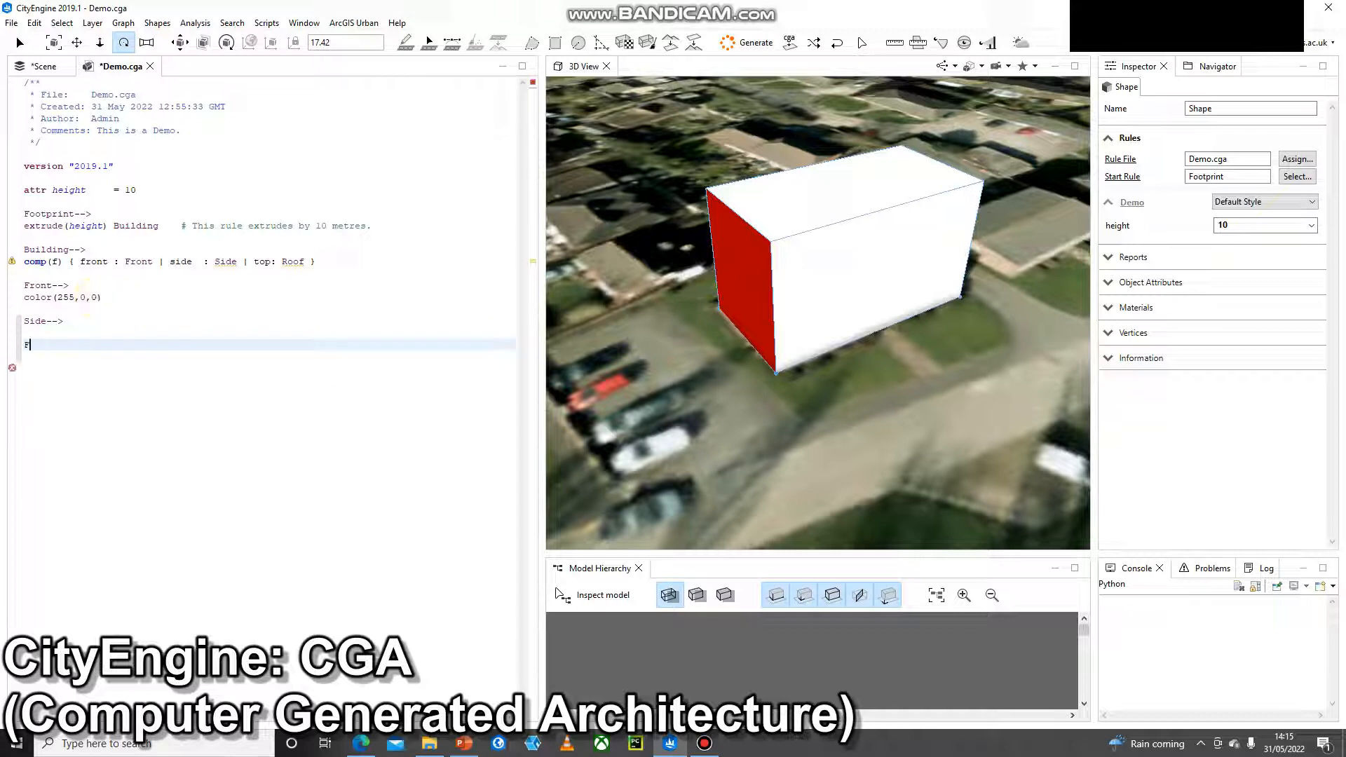
pyautogui.write('Foor--')
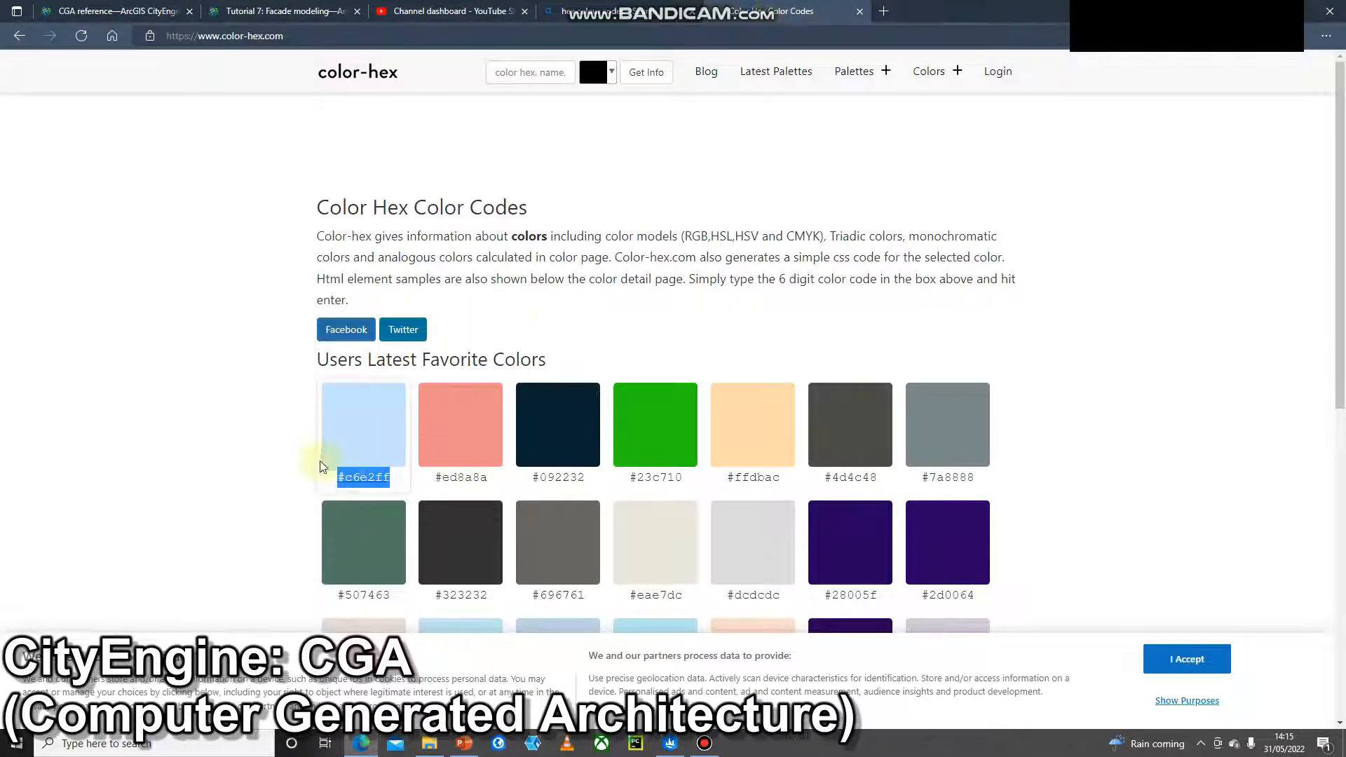
# - Check light-blue #c6e2ff's values on color-hex.com and return to the colour list
pyautogui.click(363, 426)
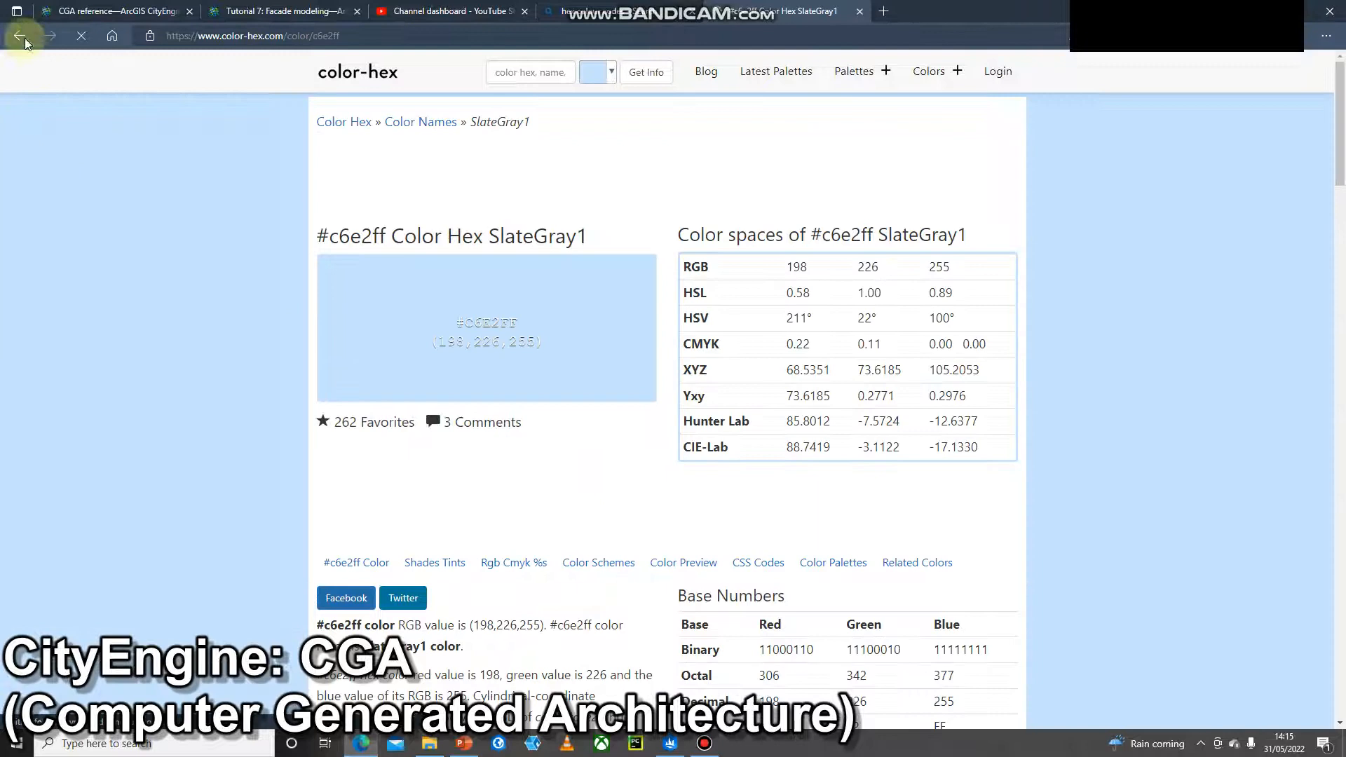
pyautogui.click(20, 35)
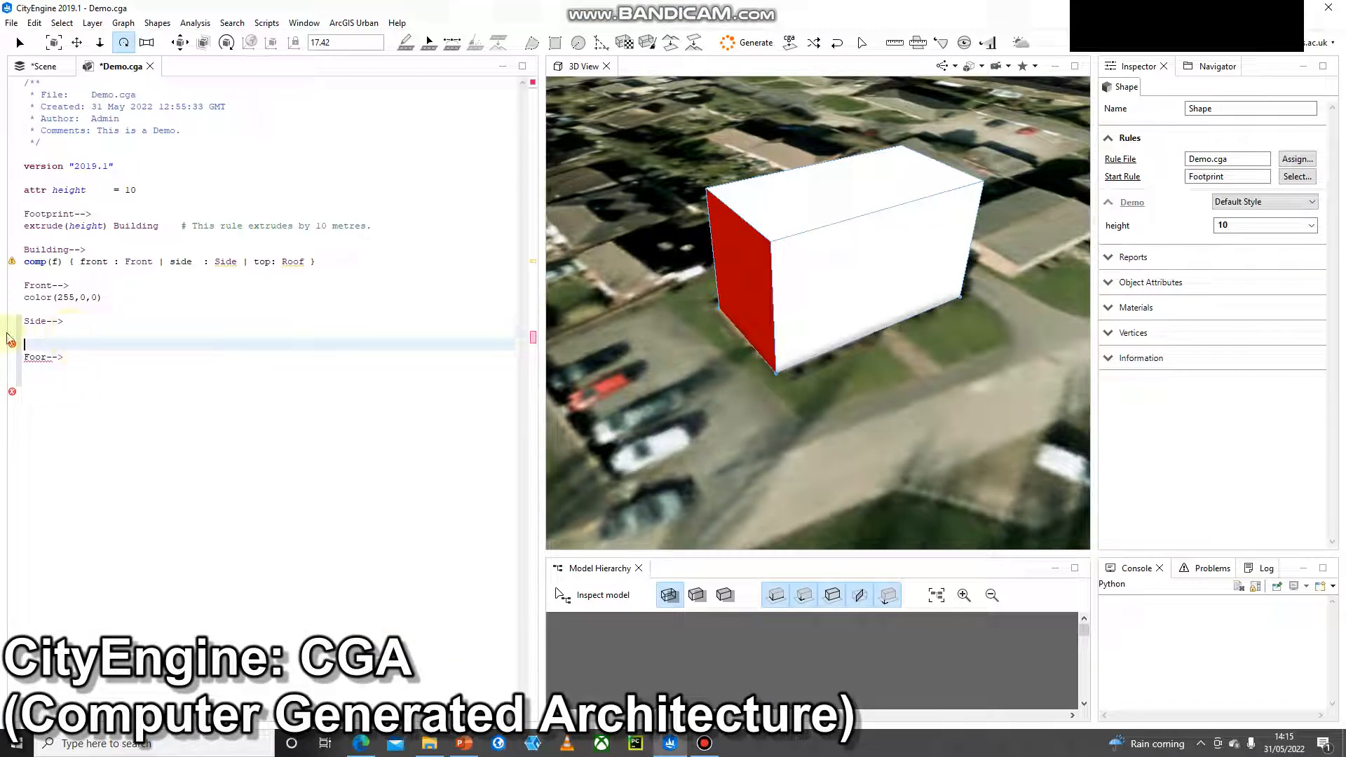
# - Give the Side rule color("#c6e2ff") and start the next colour line
pyautogui.write('color')
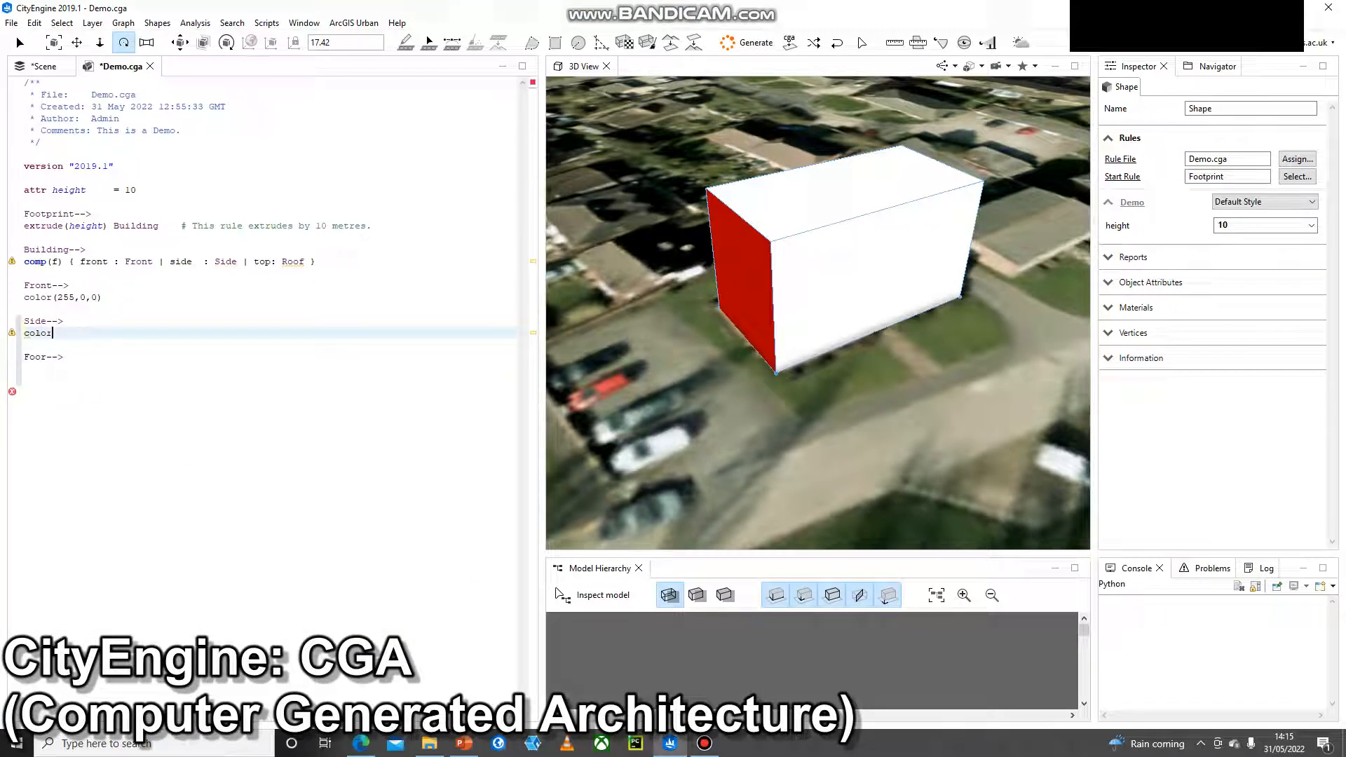
pyautogui.write('("')
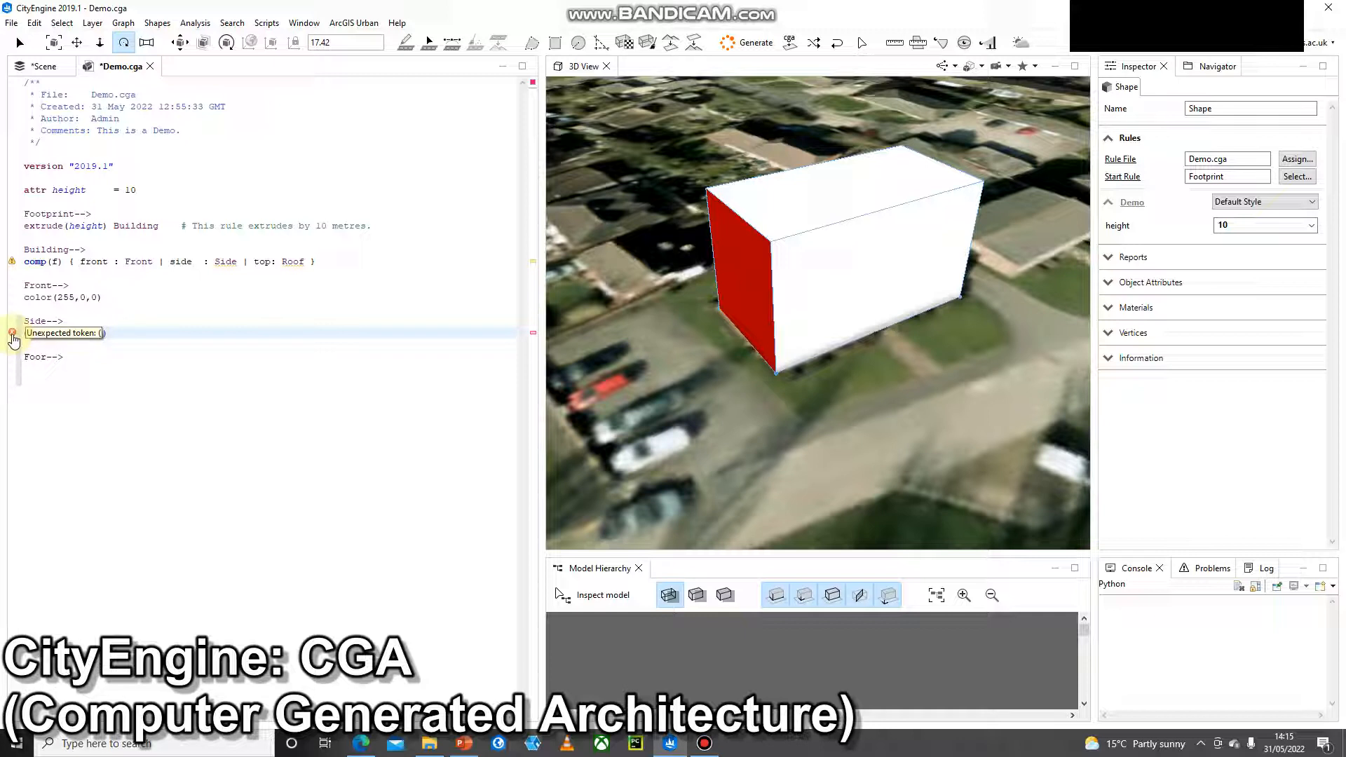
pyautogui.write('color("#c6e2ff")')
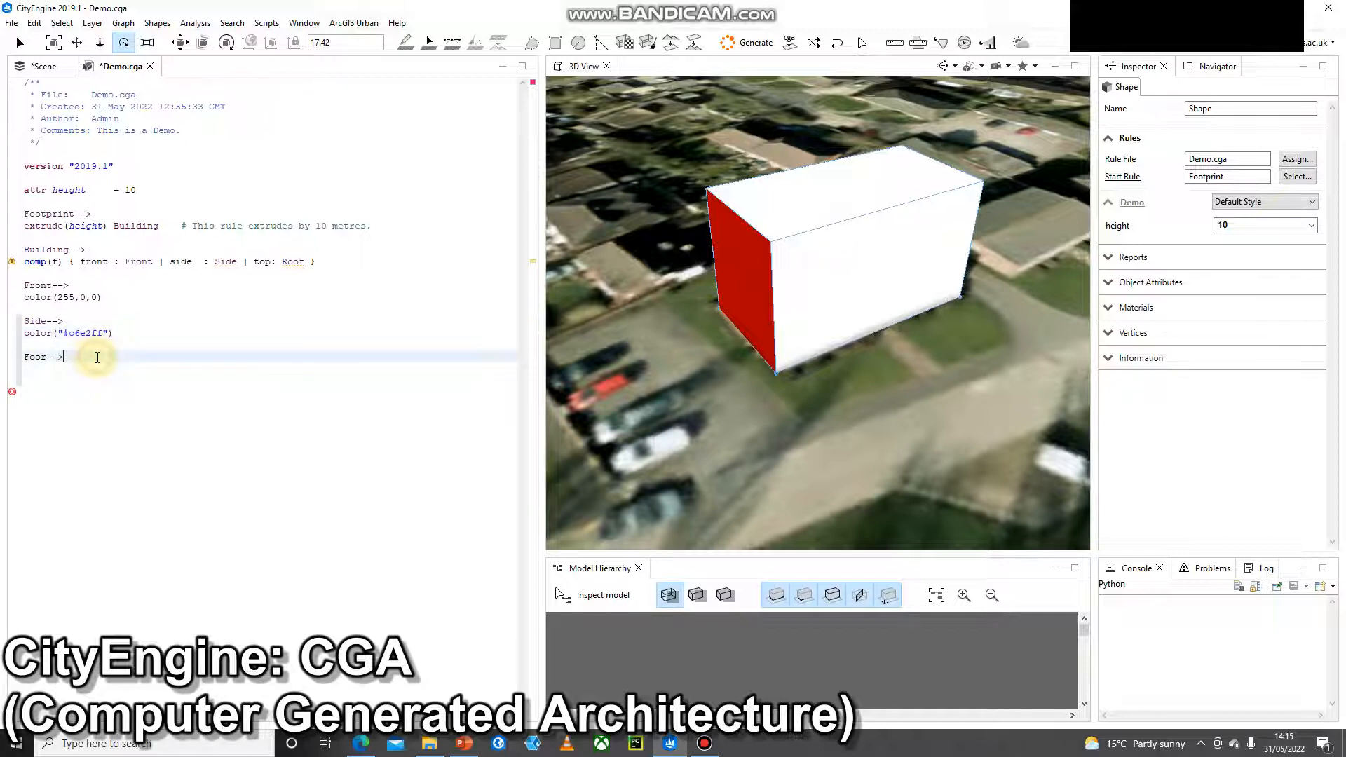
pyautogui.write('colo')
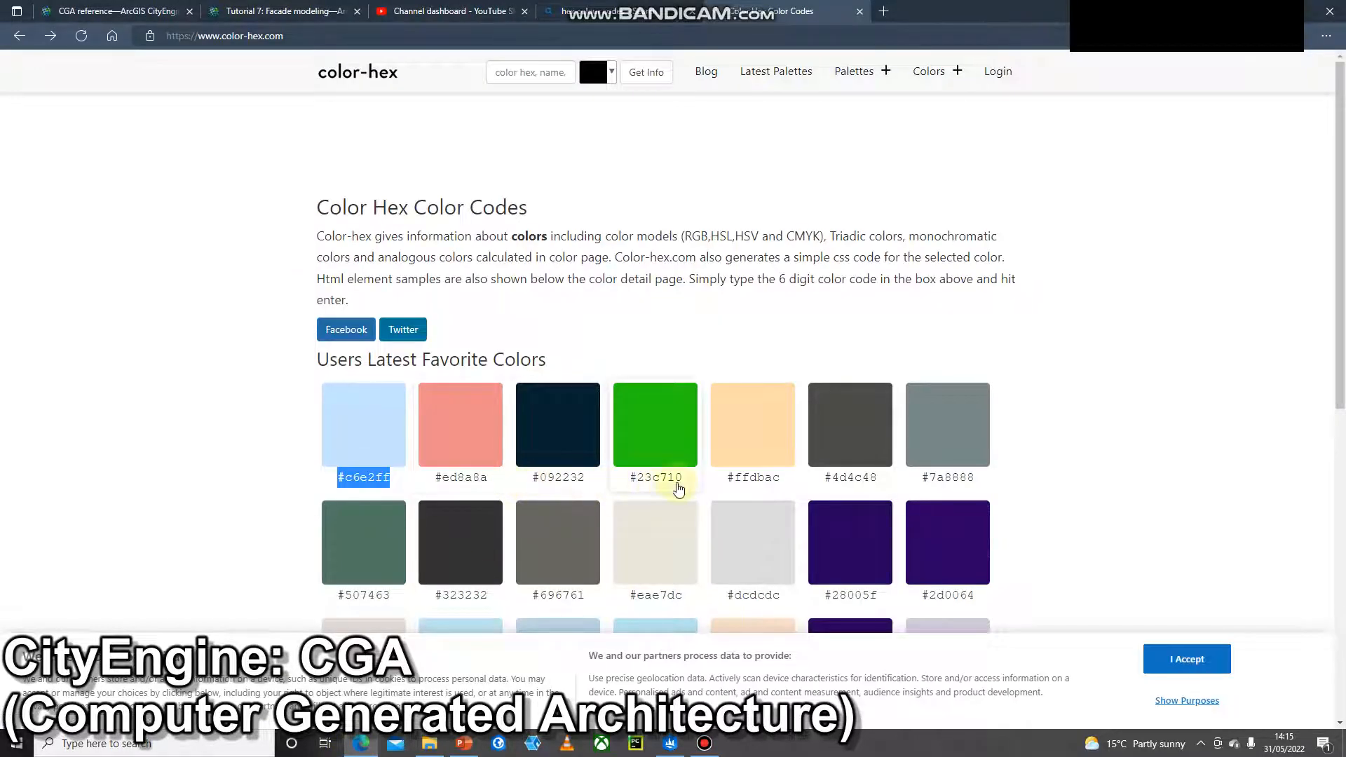
# - Select the green colour code #23c710 on color-hex.com
pyautogui.doubleClick(655, 478)
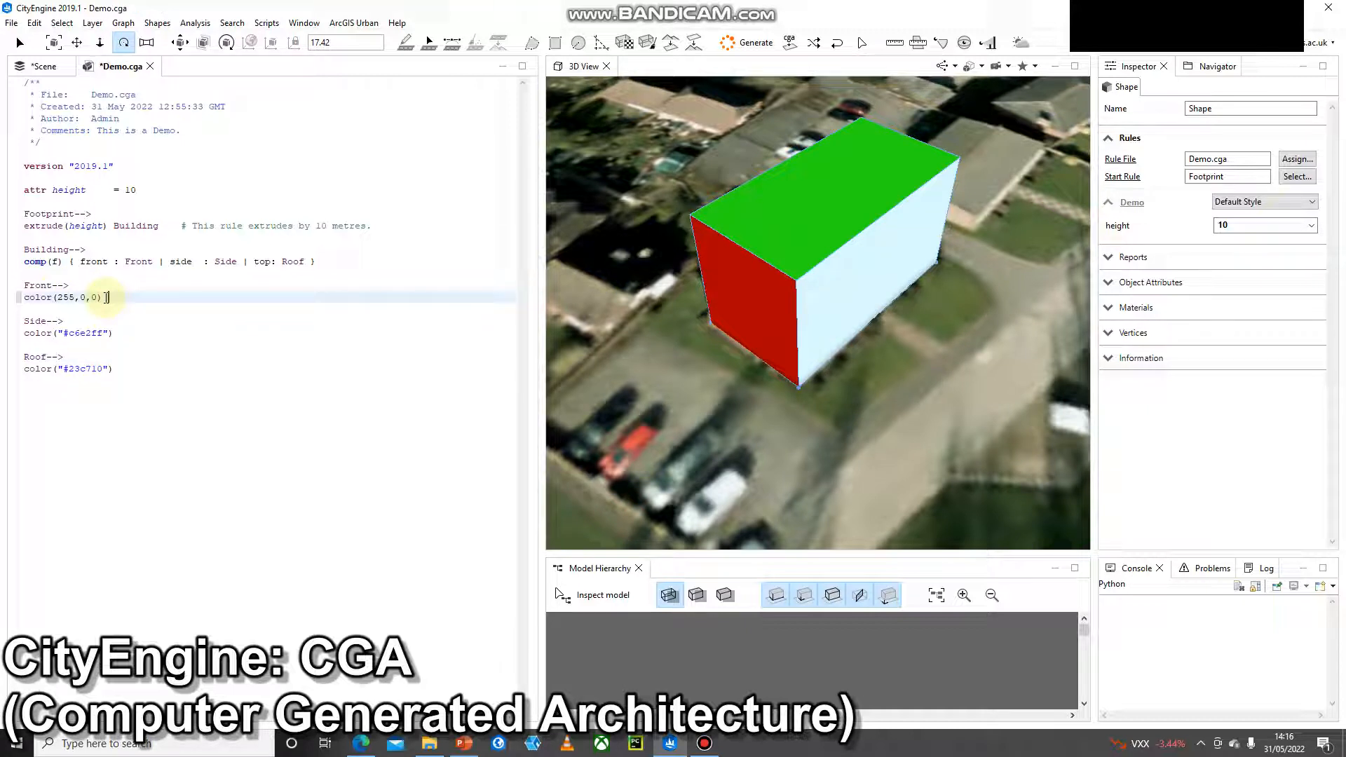
# - Add #red, #blue and #green comments to the three colour lines and save Demo.cga
pyautogui.write('#red')
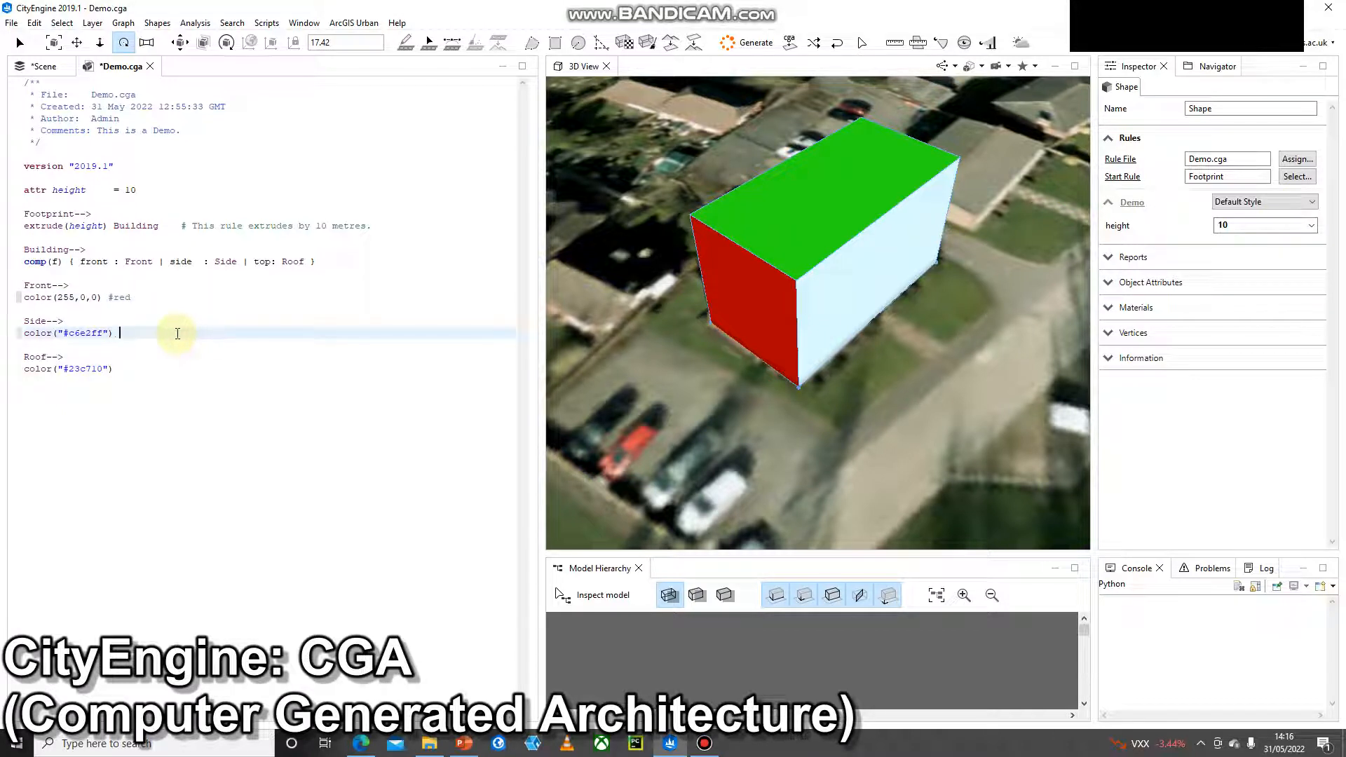
pyautogui.write('#blue')
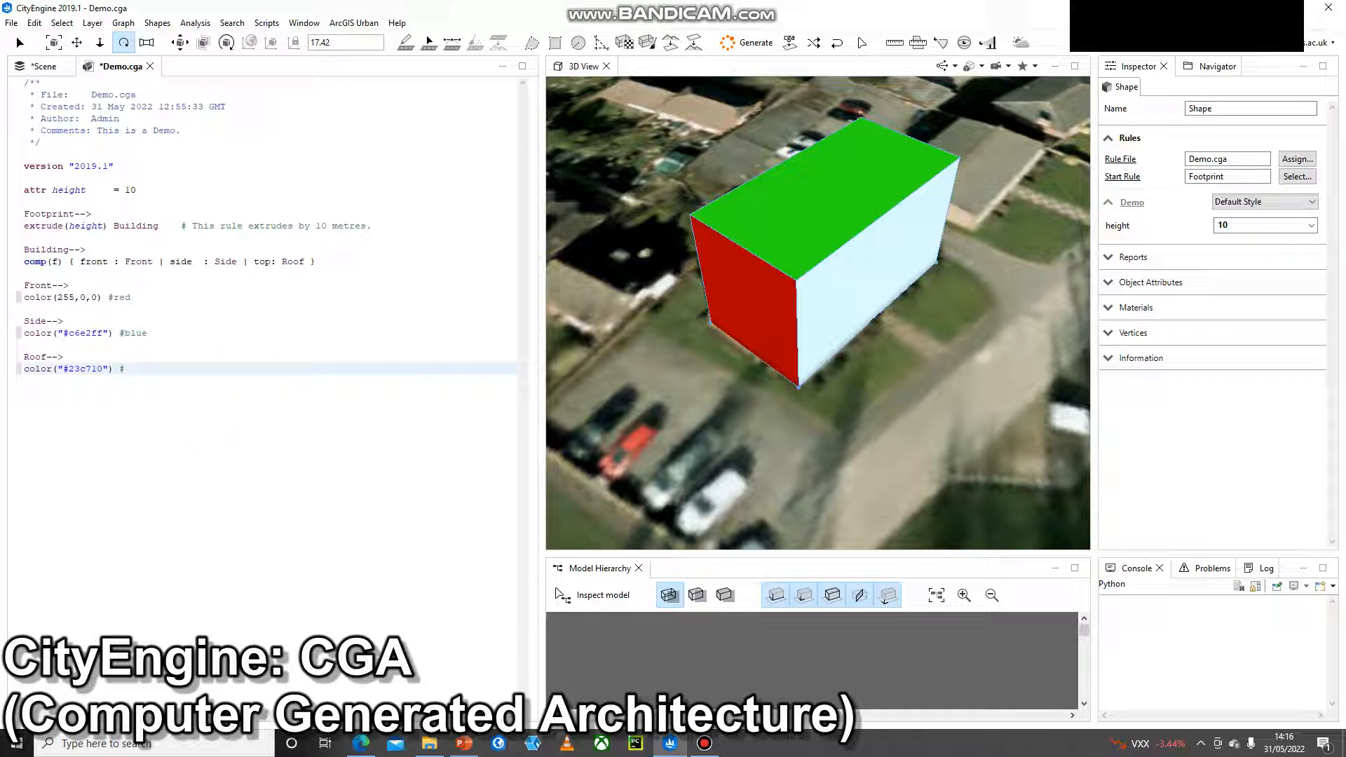
pyautogui.write('green')
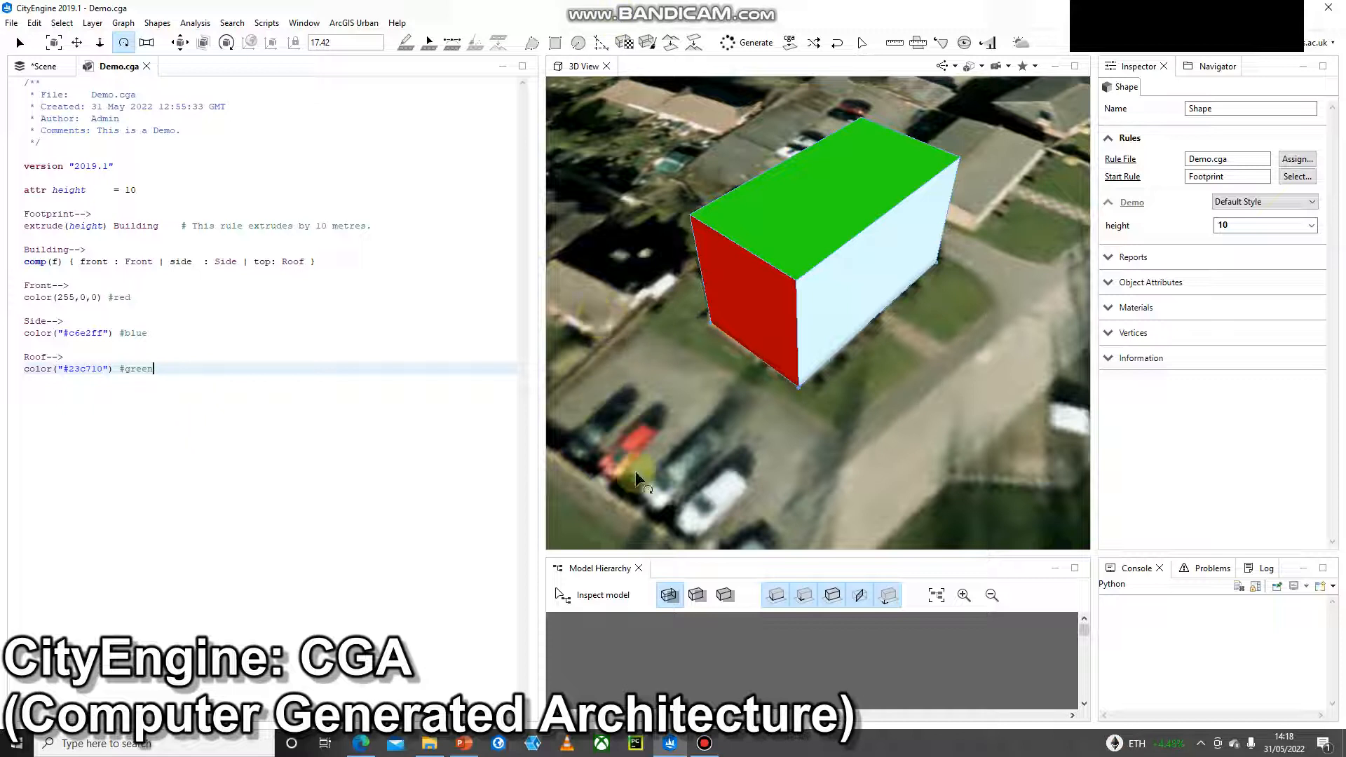
pyautogui.moveTo(612, 507)
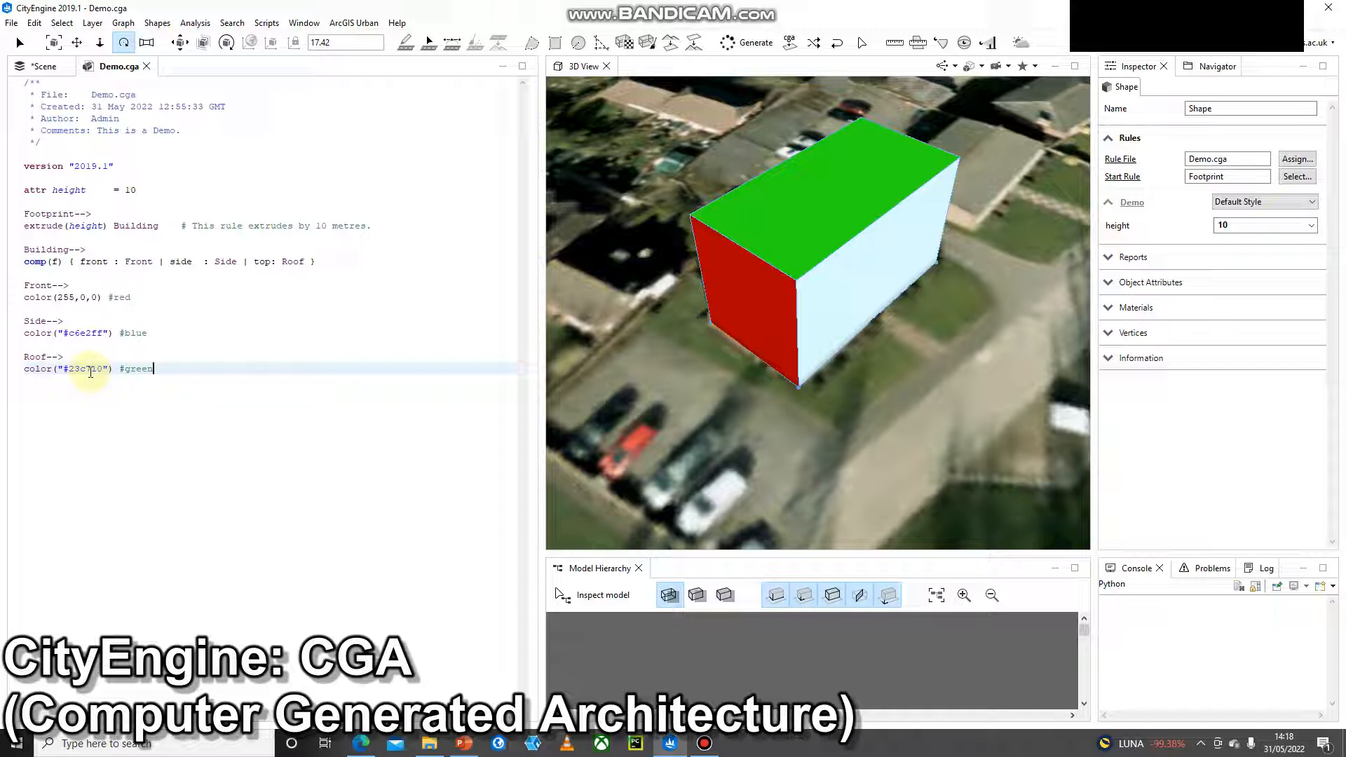
pyautogui.press('enter')
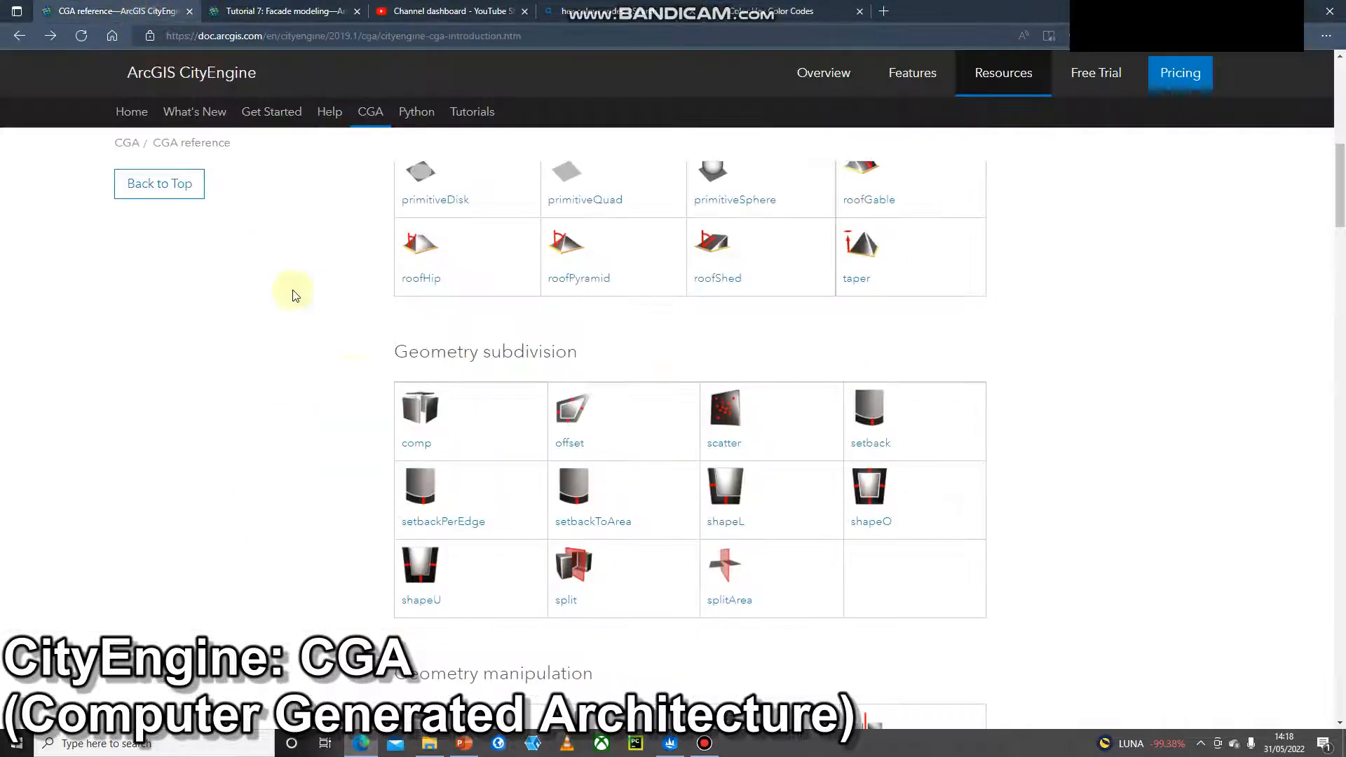
# - Scroll the CGA reference to the geometry creation operations list to find roofGable
pyautogui.scroll(-3)
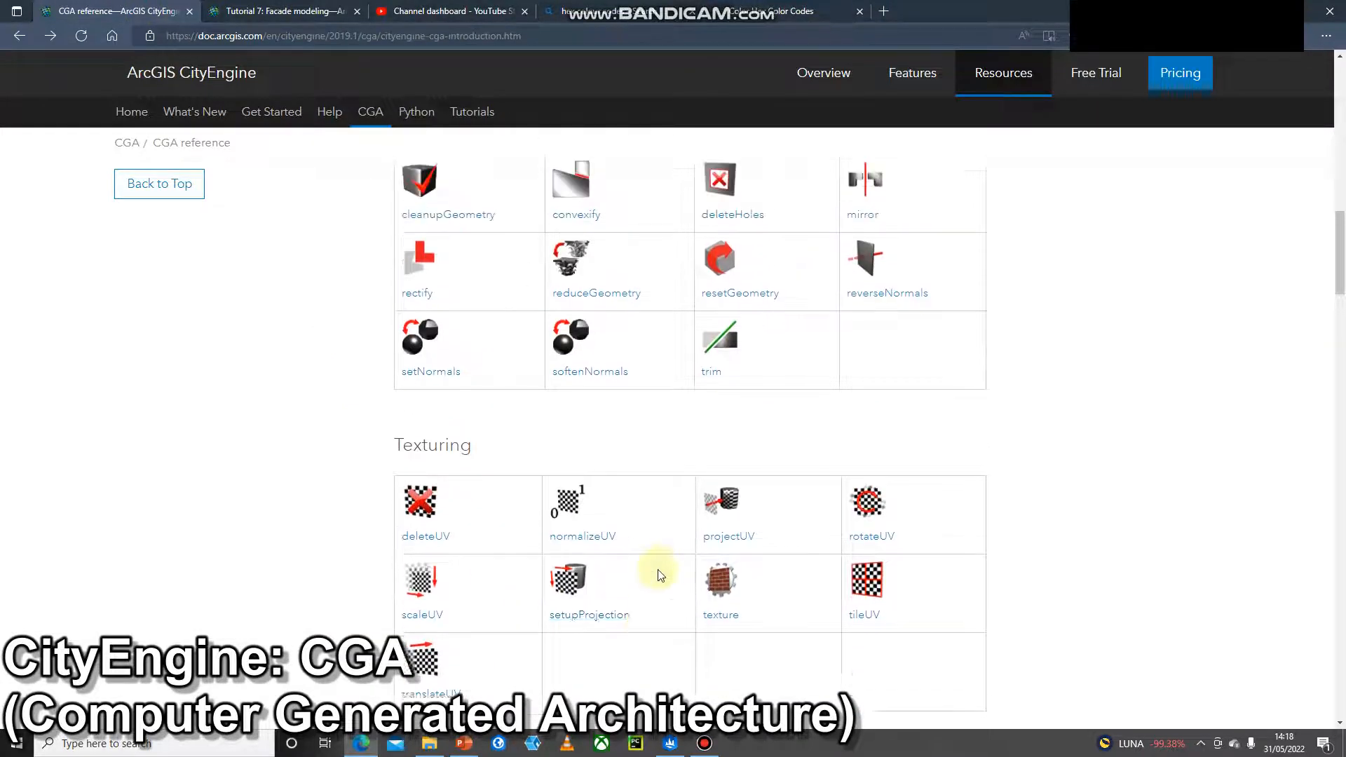
pyautogui.scroll(3)
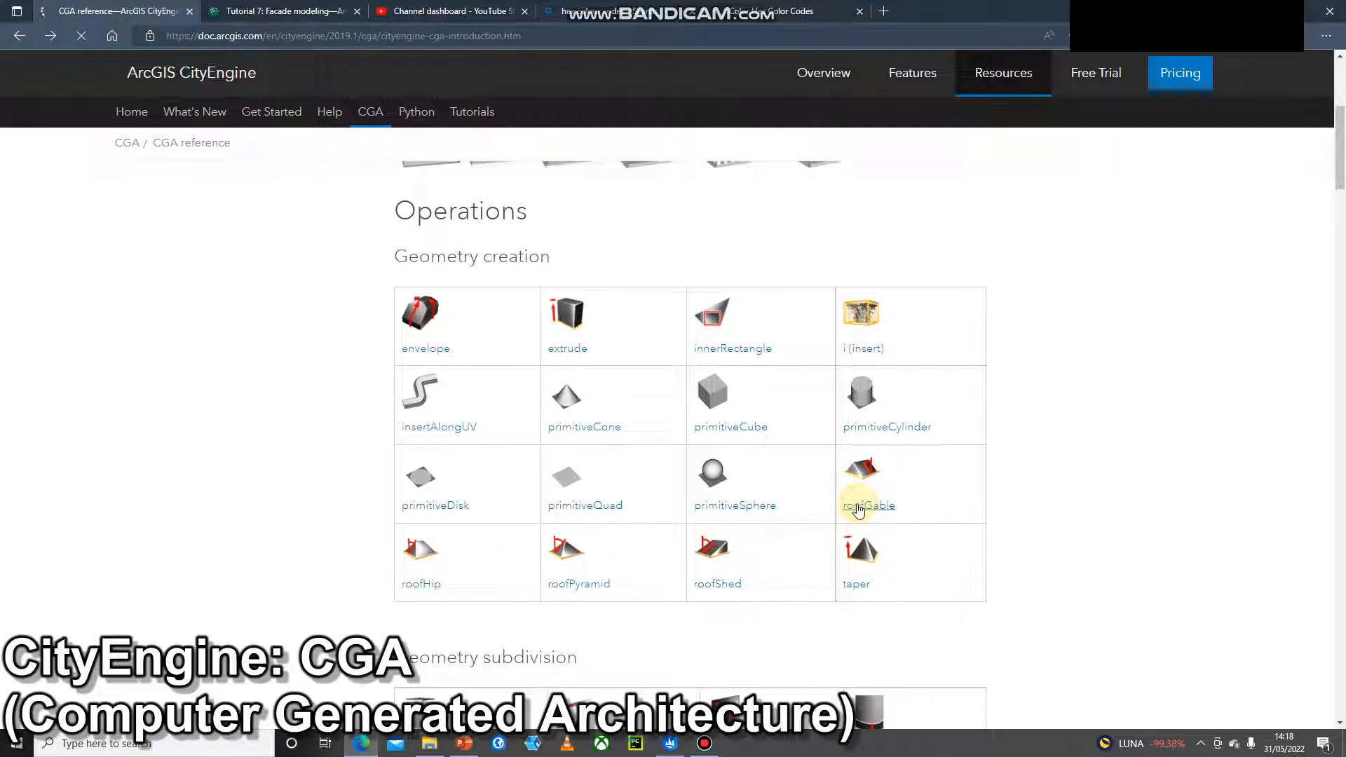
pyautogui.moveTo(844, 524)
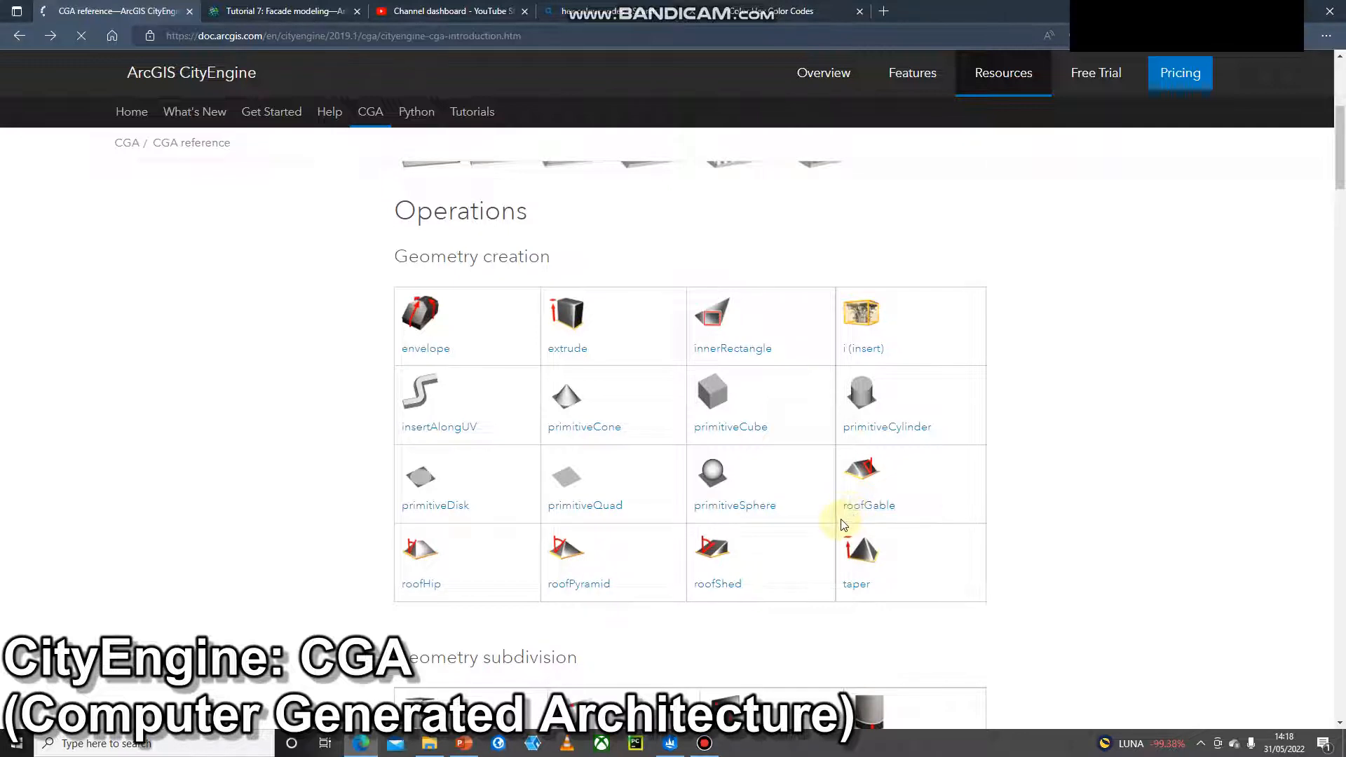
pyautogui.moveTo(849, 524)
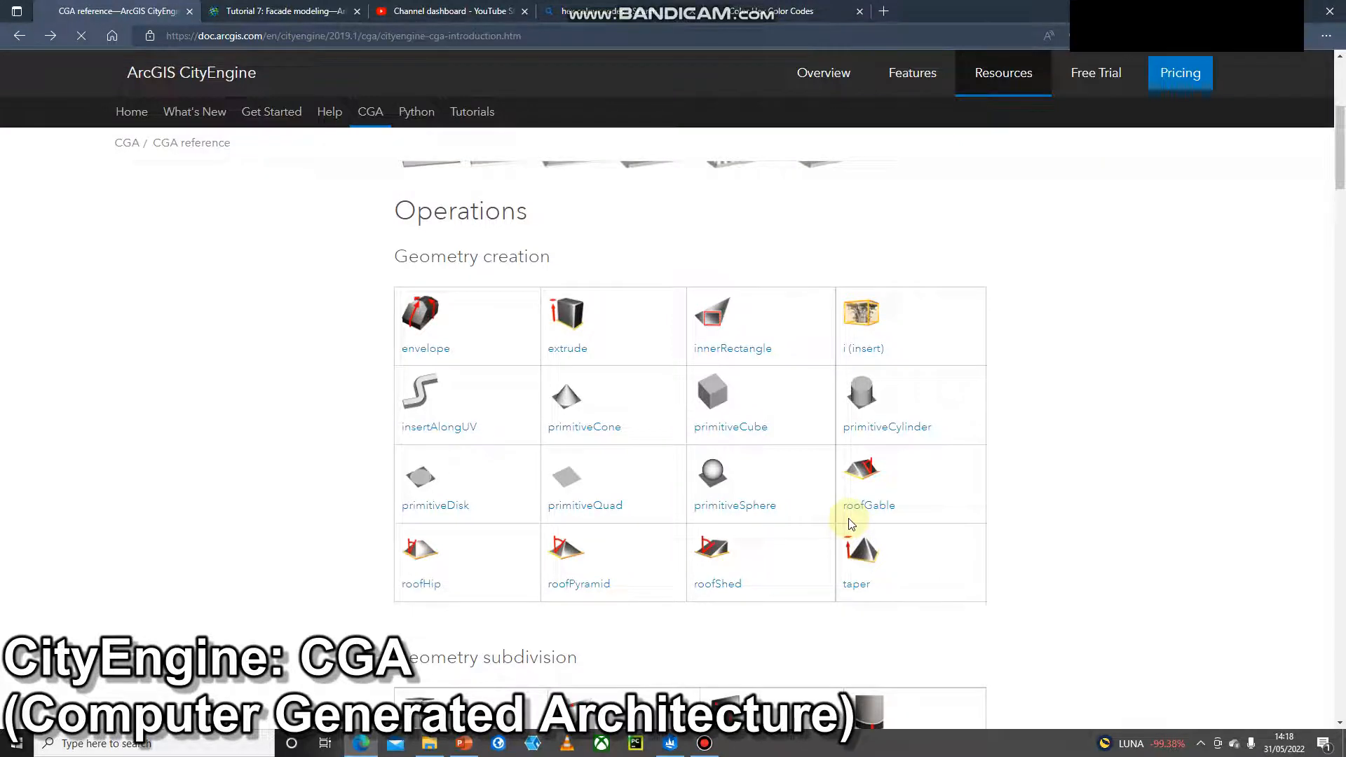
# - Read the roofGable reference page's syntax, parameters and example rule
pyautogui.click(867, 505)
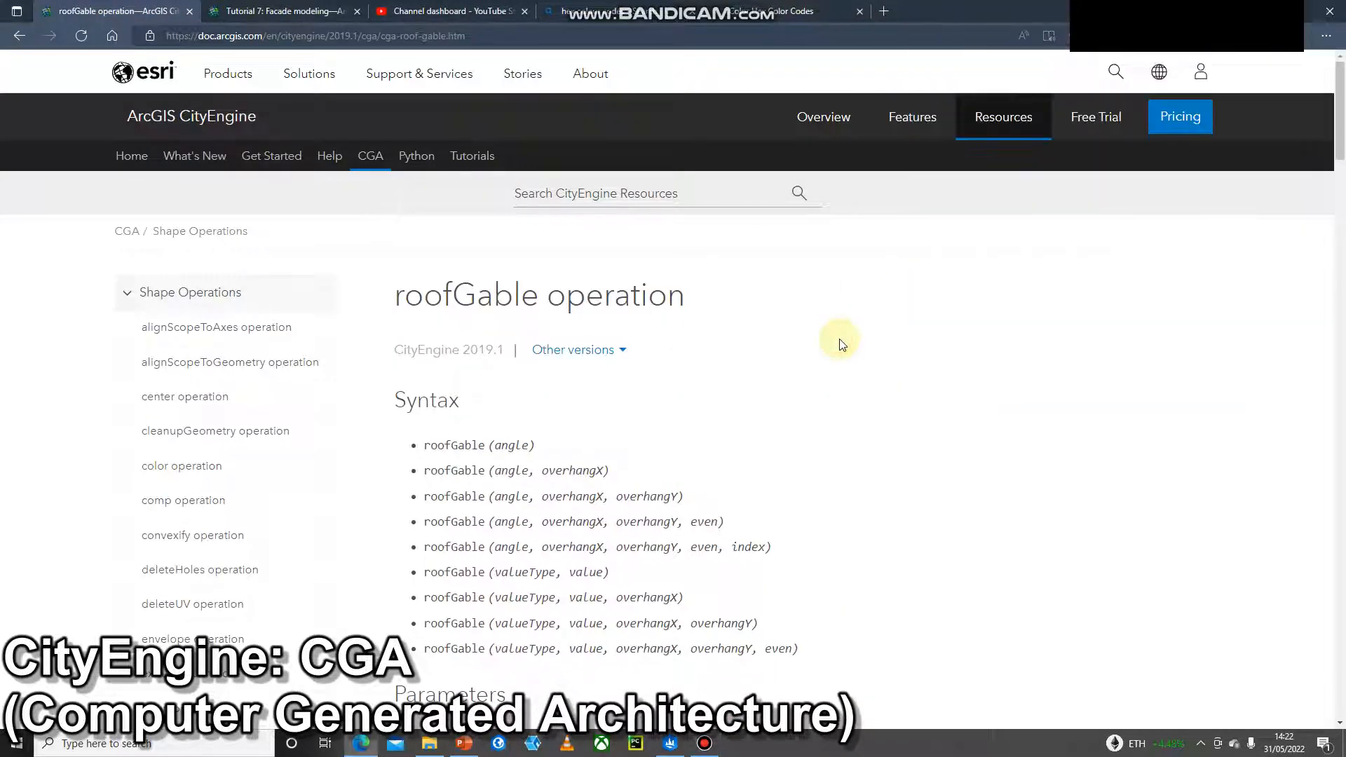
pyautogui.scroll(-3)
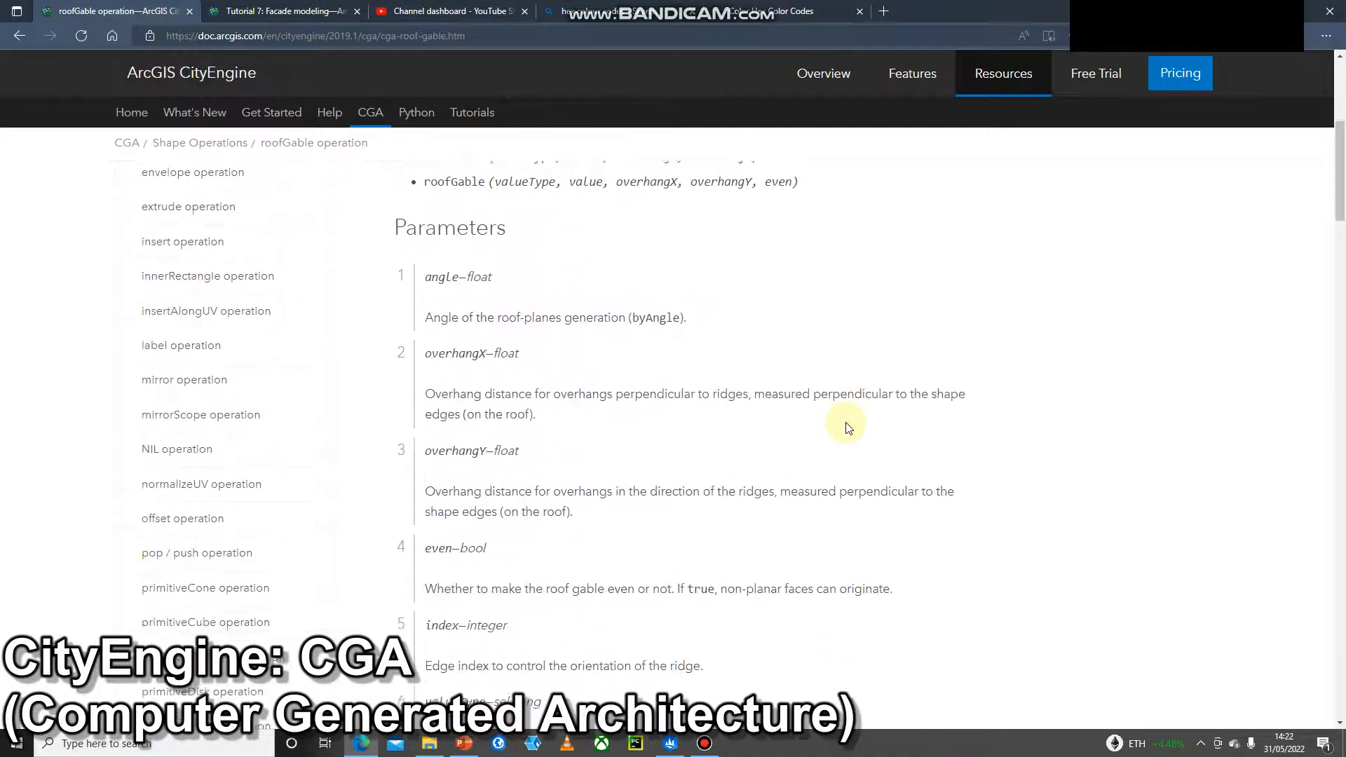
pyautogui.scroll(-3)
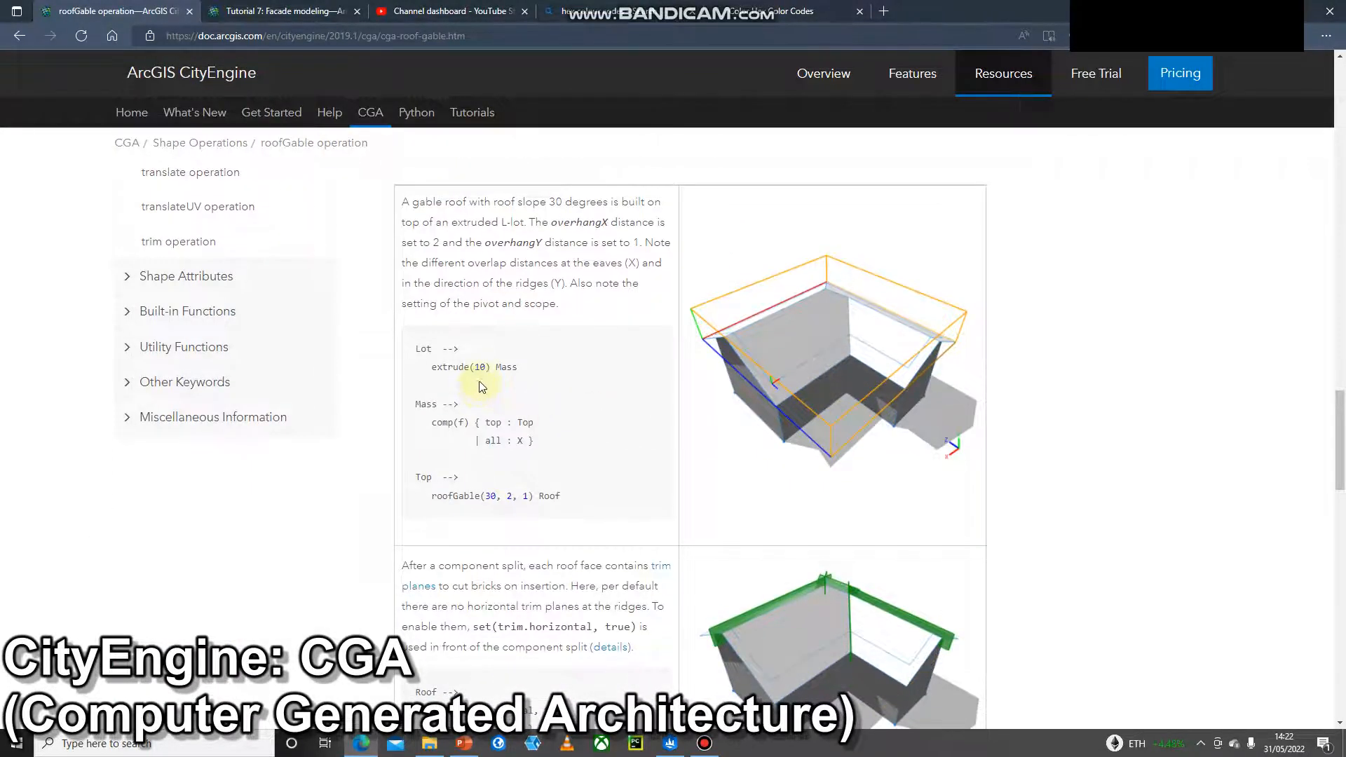
pyautogui.scroll(-3)
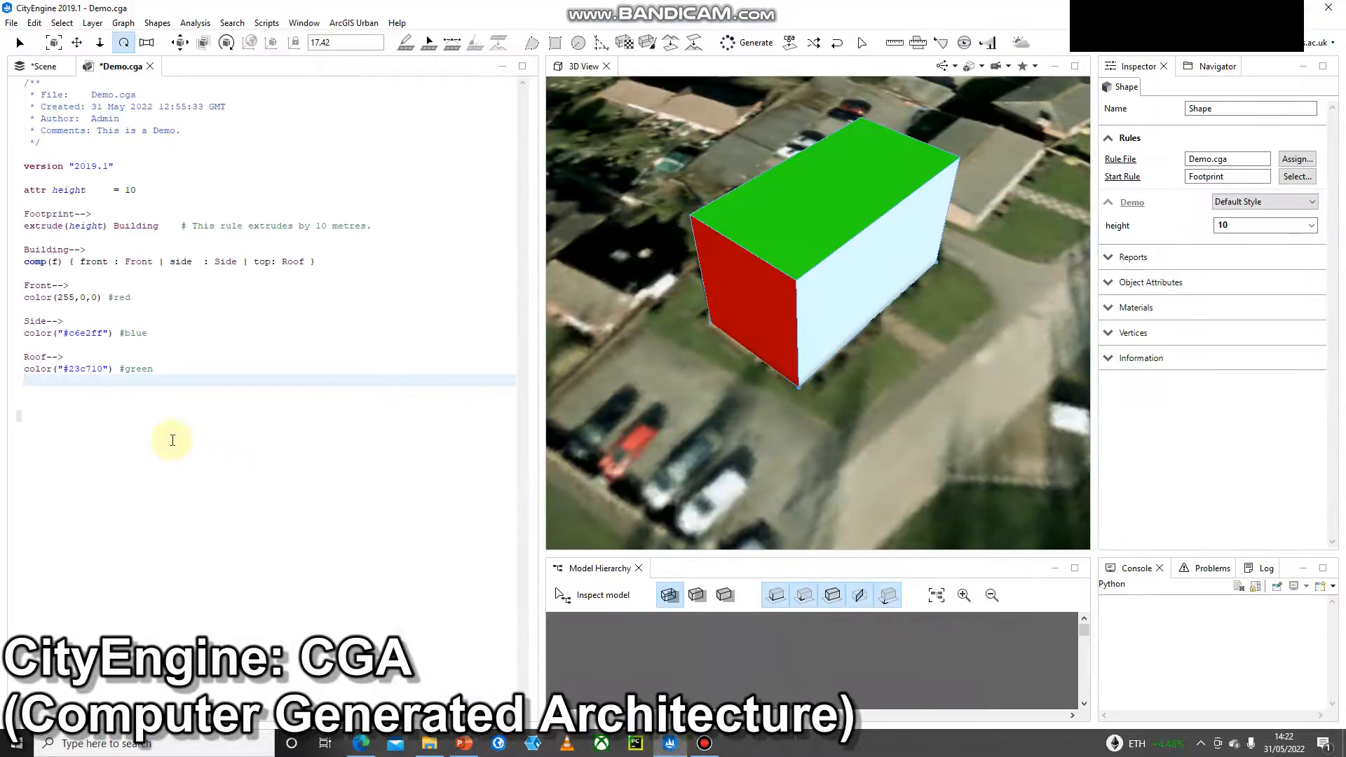
# - Add roofGable(30, 2, 1) under the Roof color, then change the angle to 20
pyautogui.write('roofGable(30, 2, 1)')
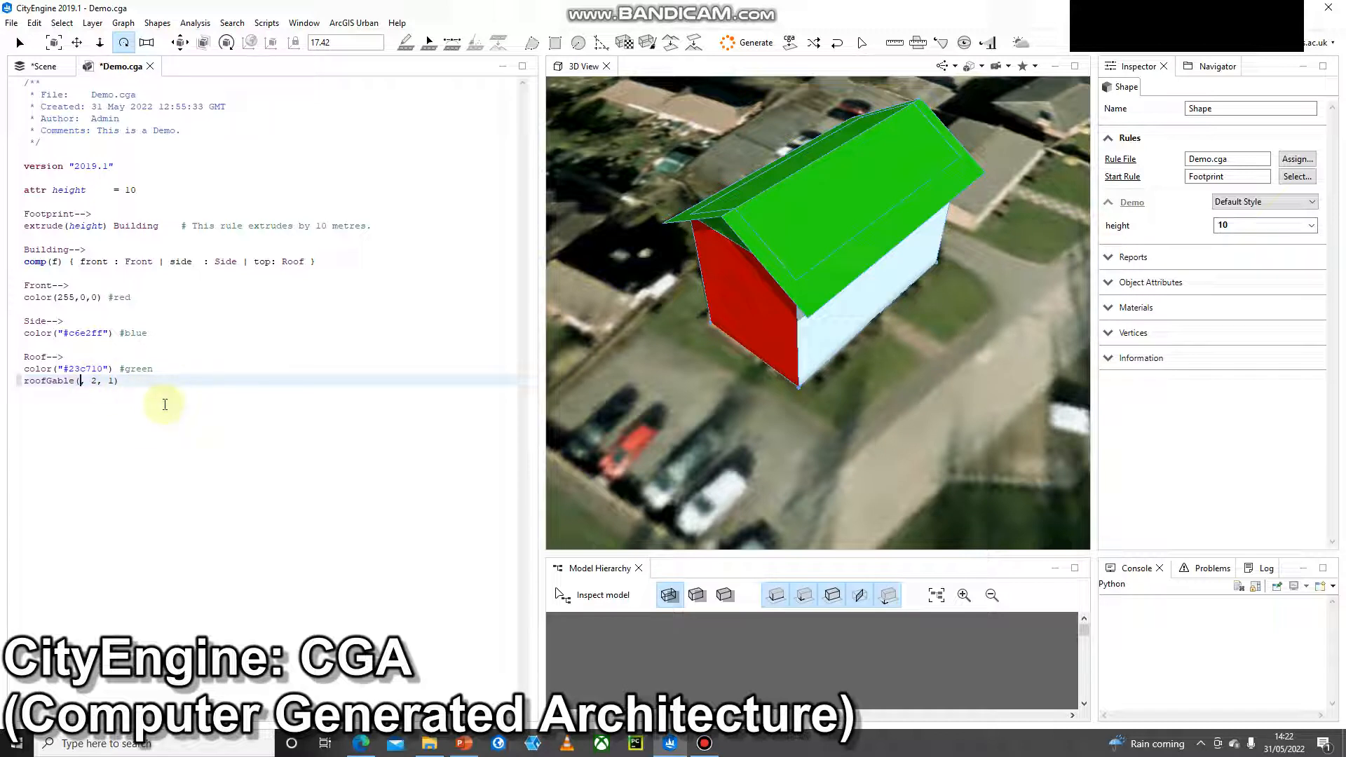
pyautogui.write('20')
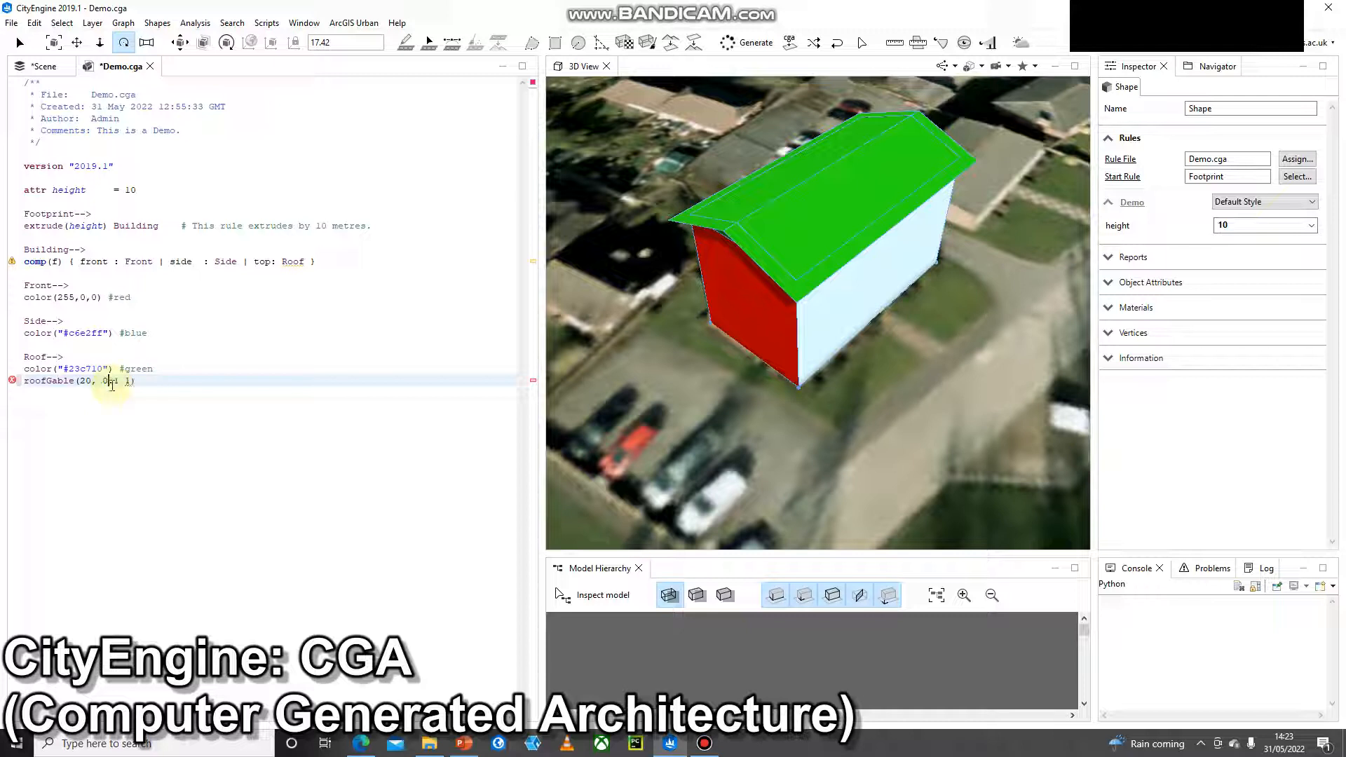
# - Set both roofGable overhangs to 0.1, making the call roofGable(20, 0.1, 0.1)
pyautogui.write('0.1')
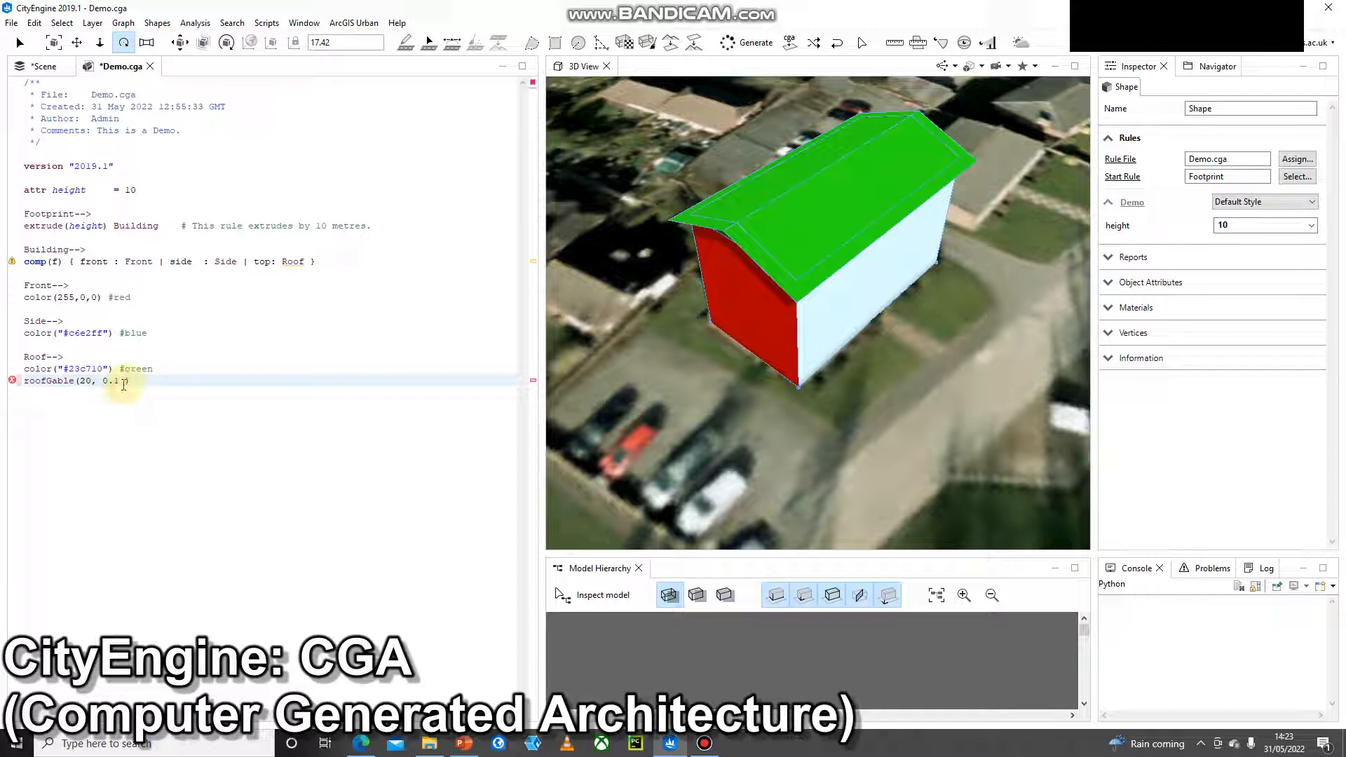
pyautogui.write('0.1)')
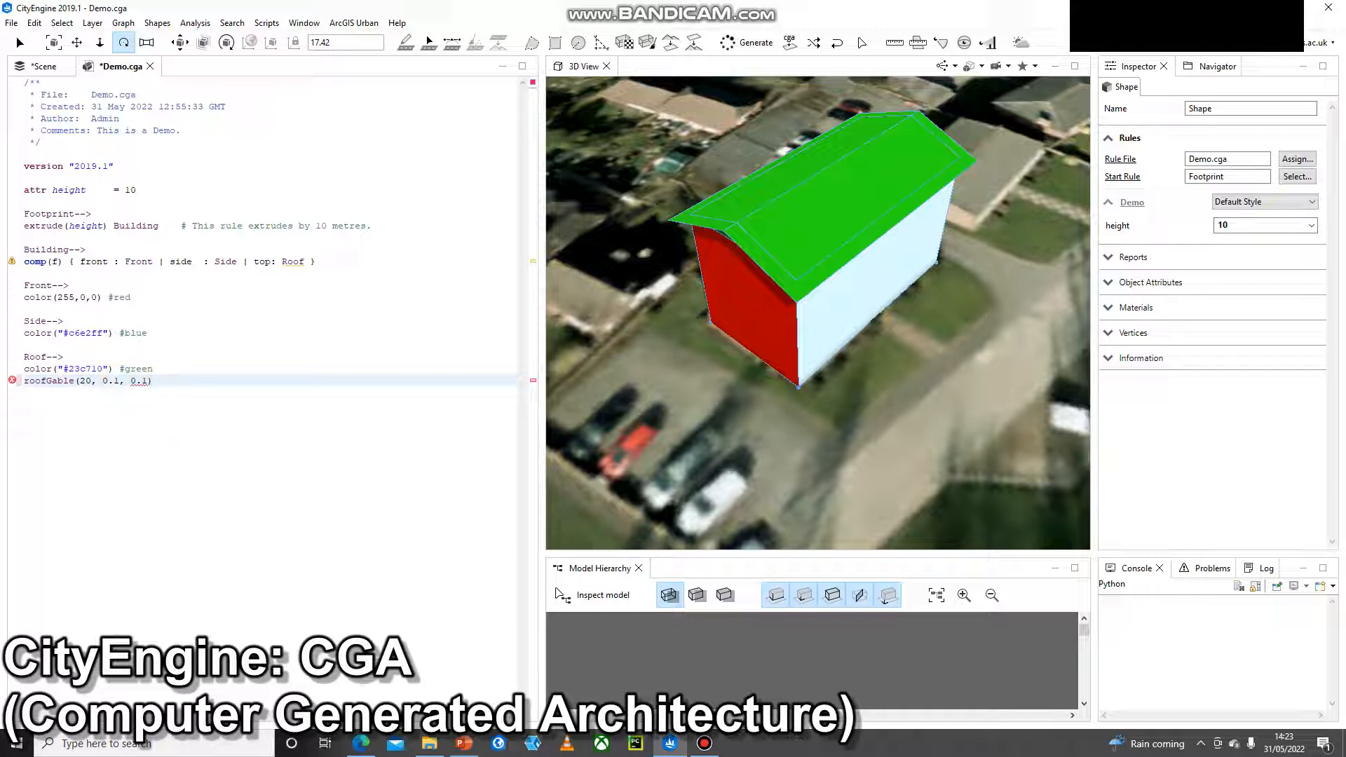
pyautogui.click(123, 380)
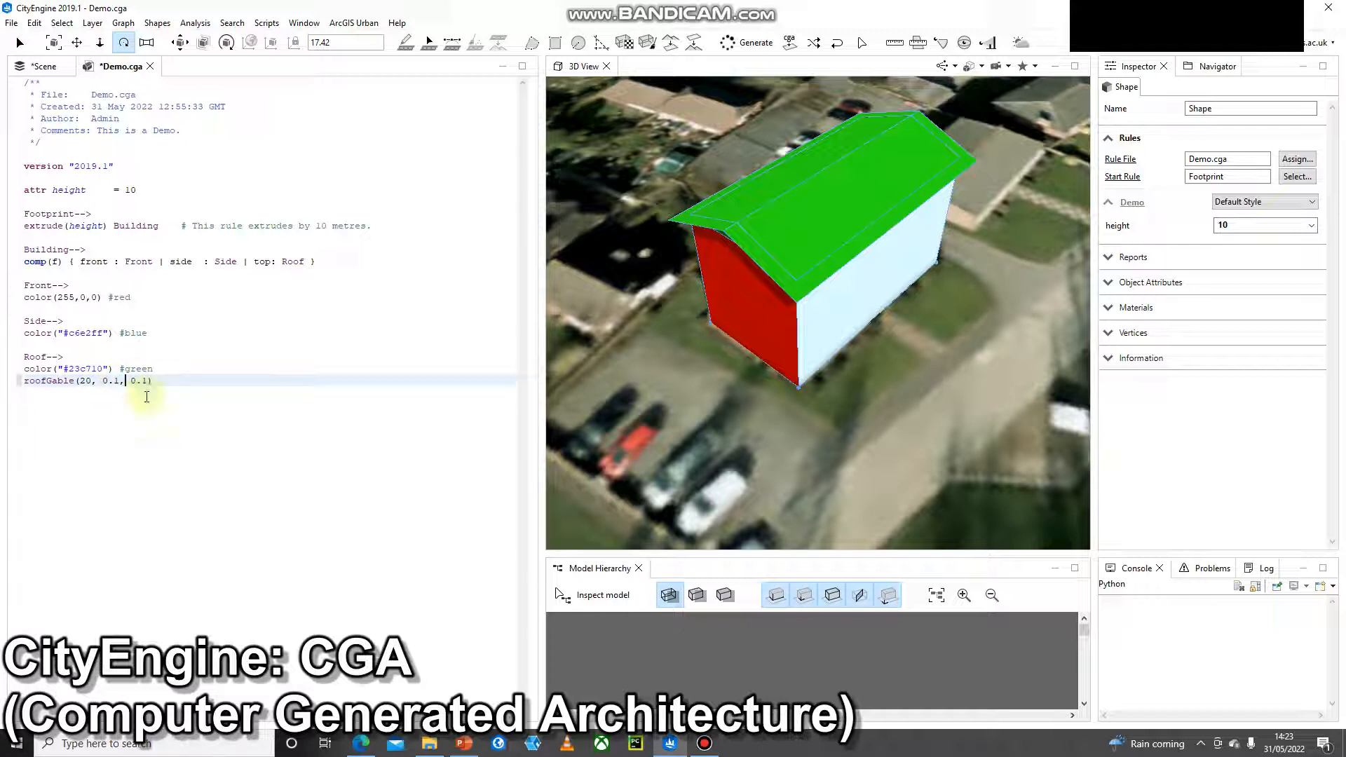